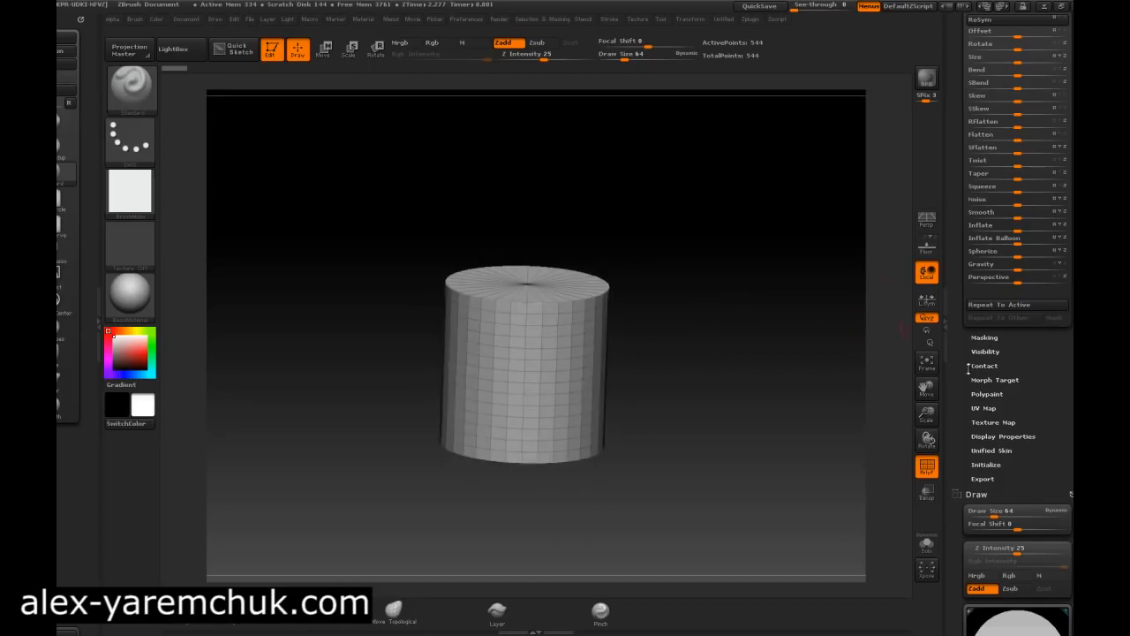
mouse_move(926, 379)
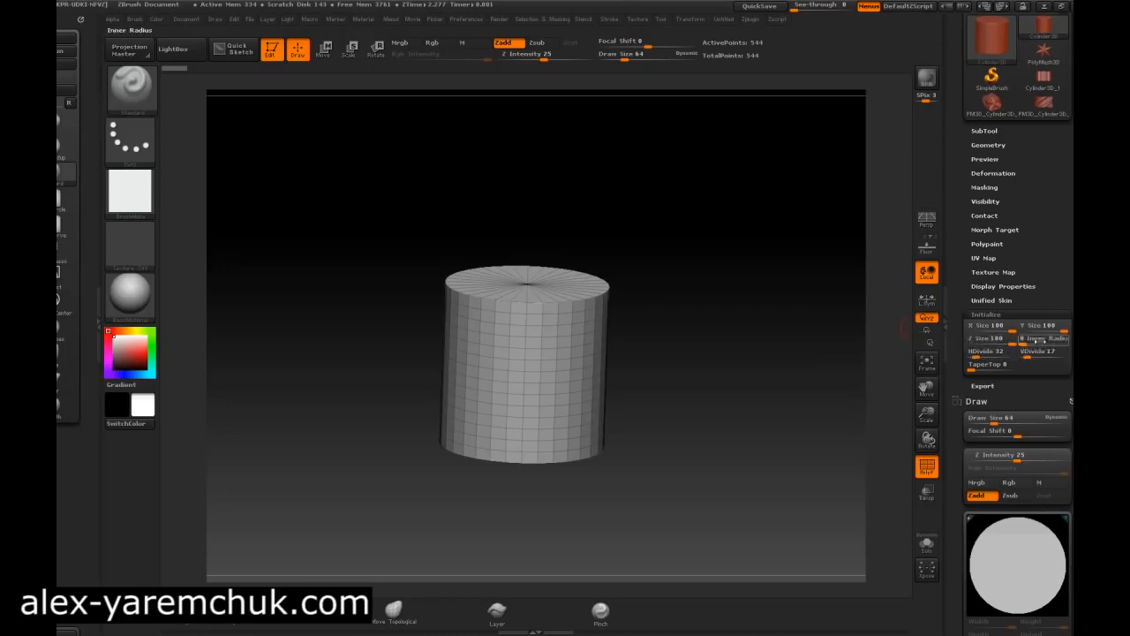
mouse_move(989, 350)
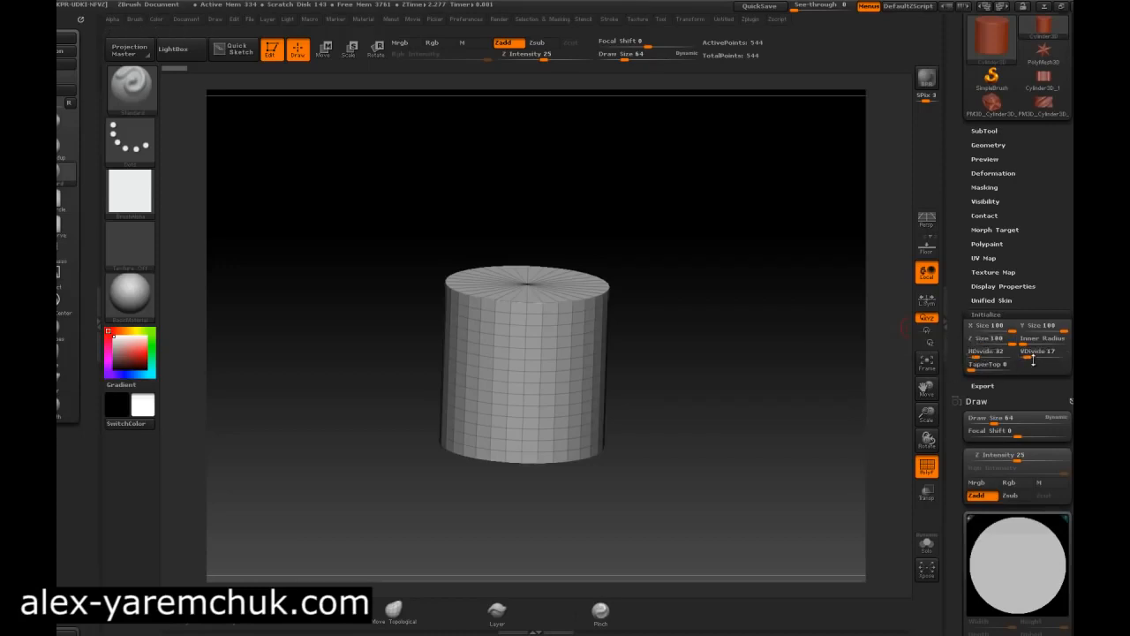
- Drag the Initialize HDivide slider to rebuild the cylinder with different horizontal divisions
drag(998, 350, 978, 351)
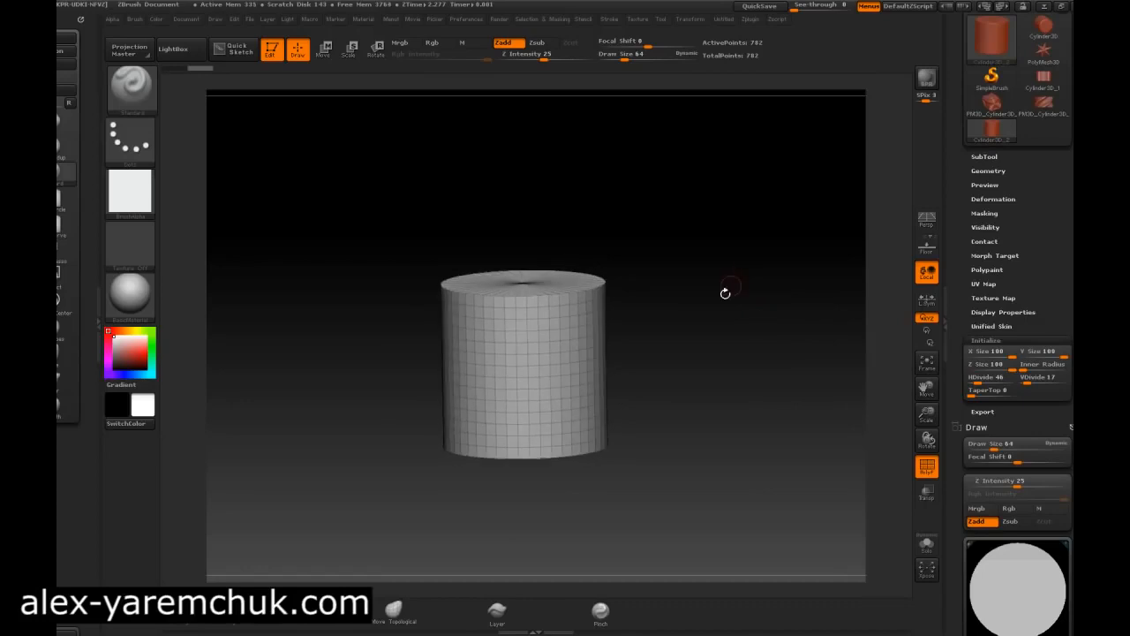
mouse_move(691, 301)
text(30)
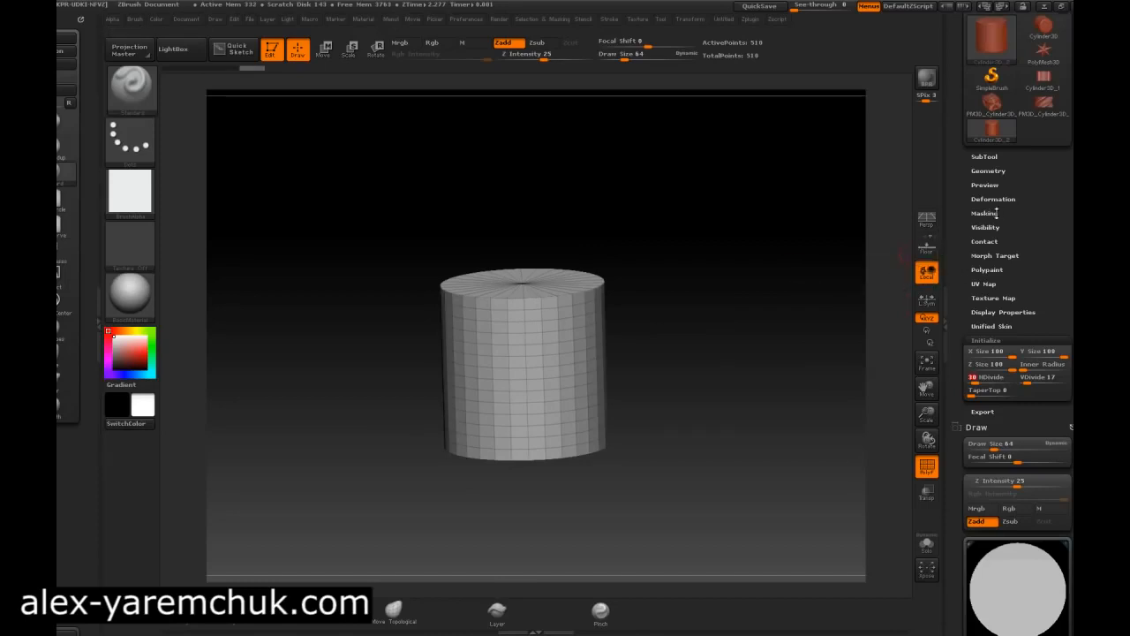
- Open Tool > Masking and mask the entire cylinder with MaskAll
click(984, 213)
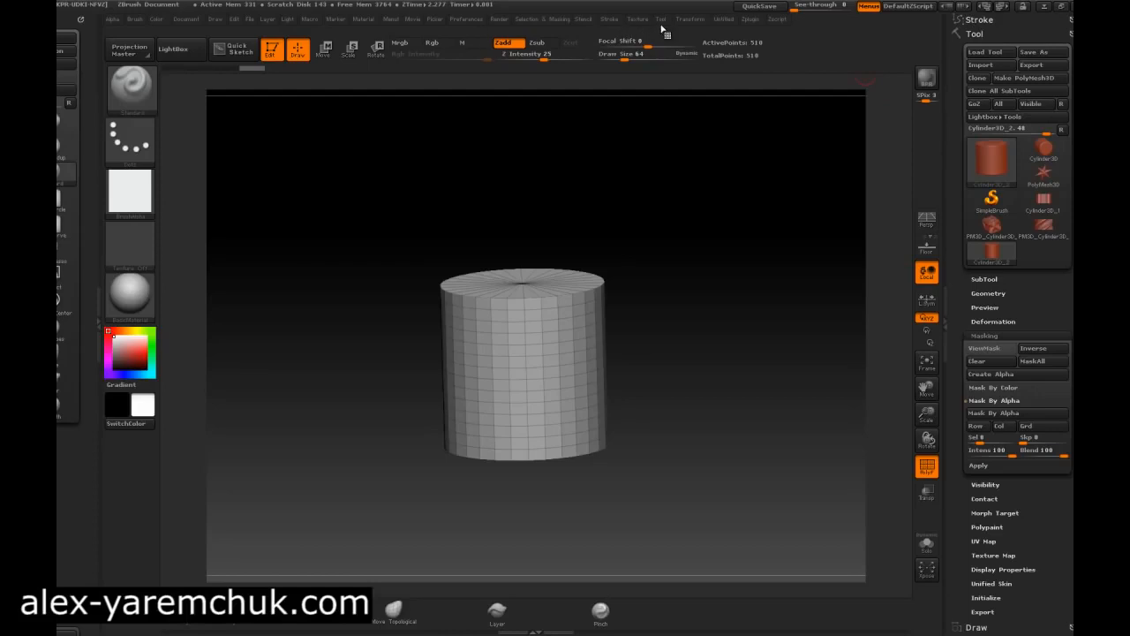
click(584, 19)
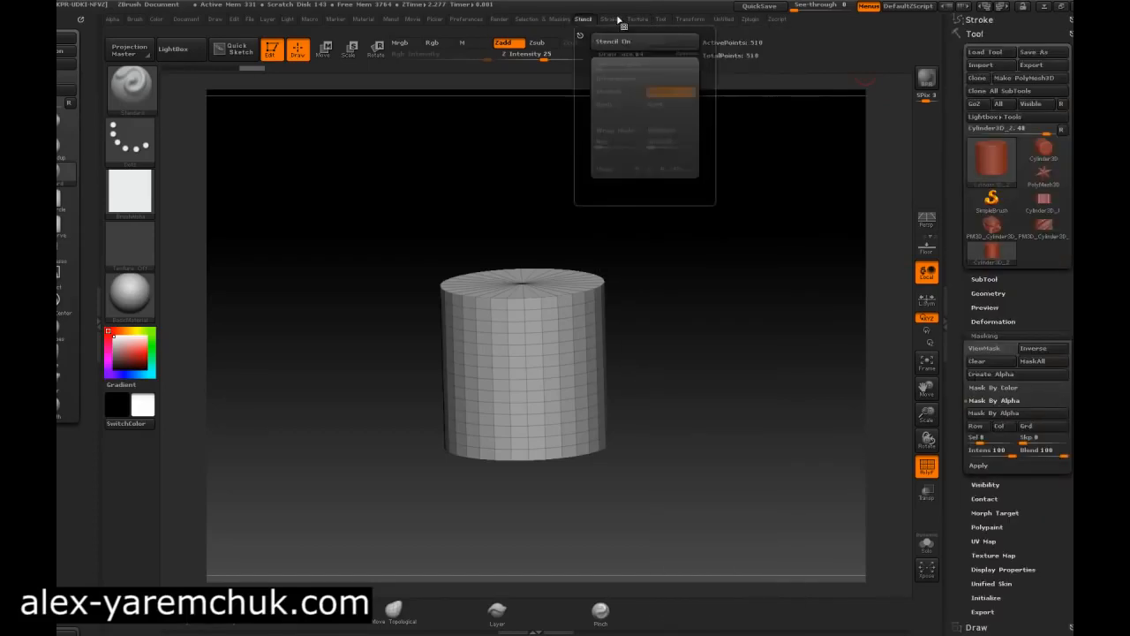
click(660, 19)
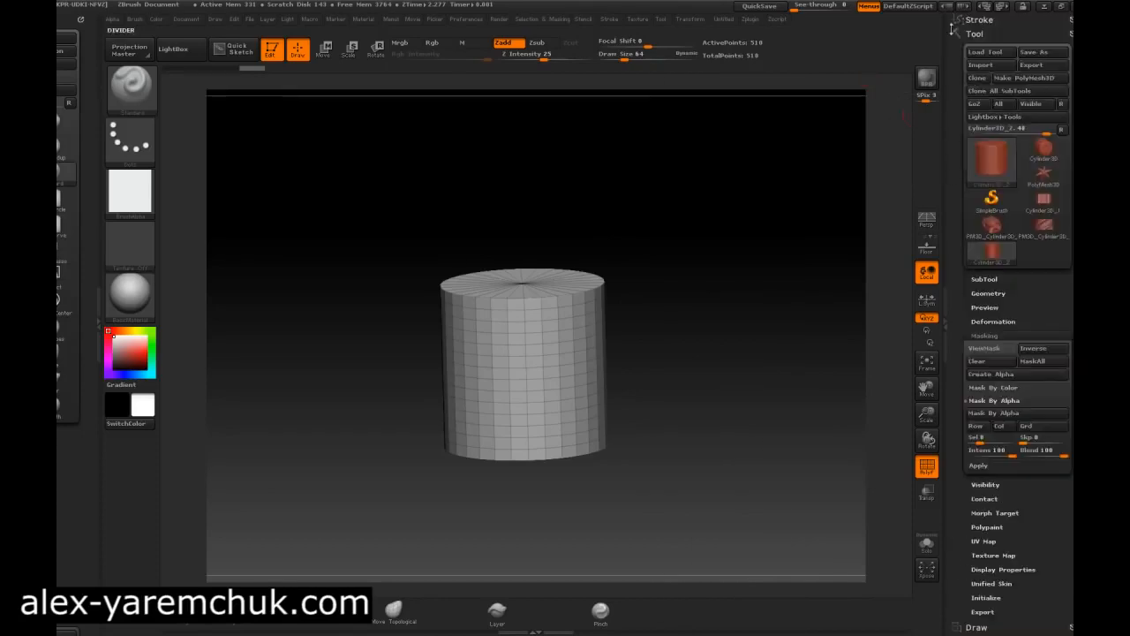
scroll(up, 3)
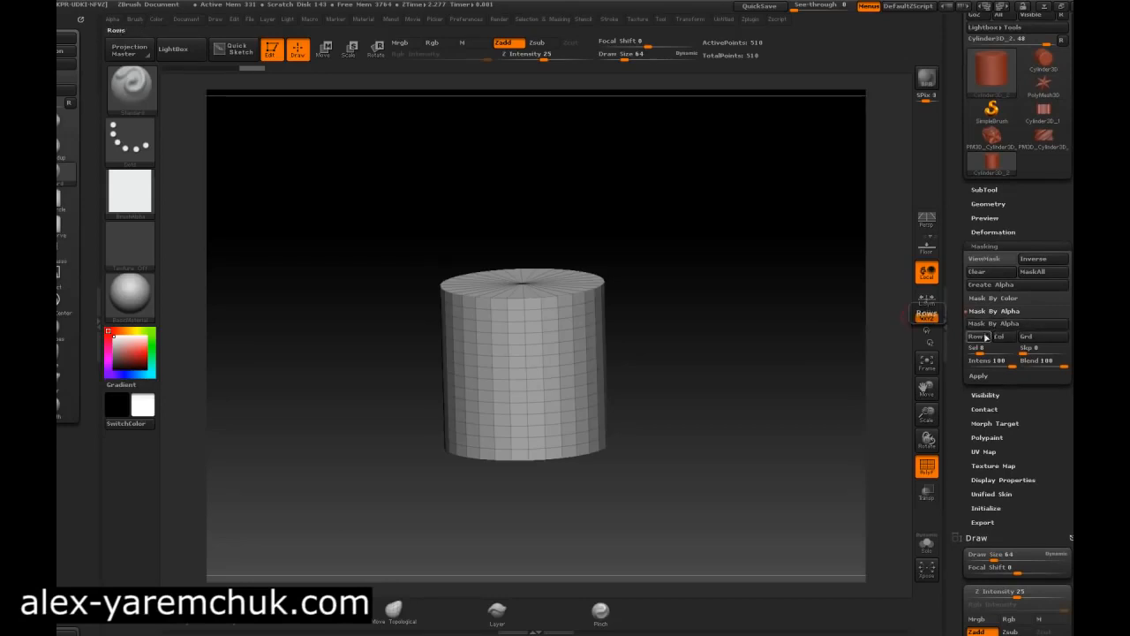
mouse_move(1017, 323)
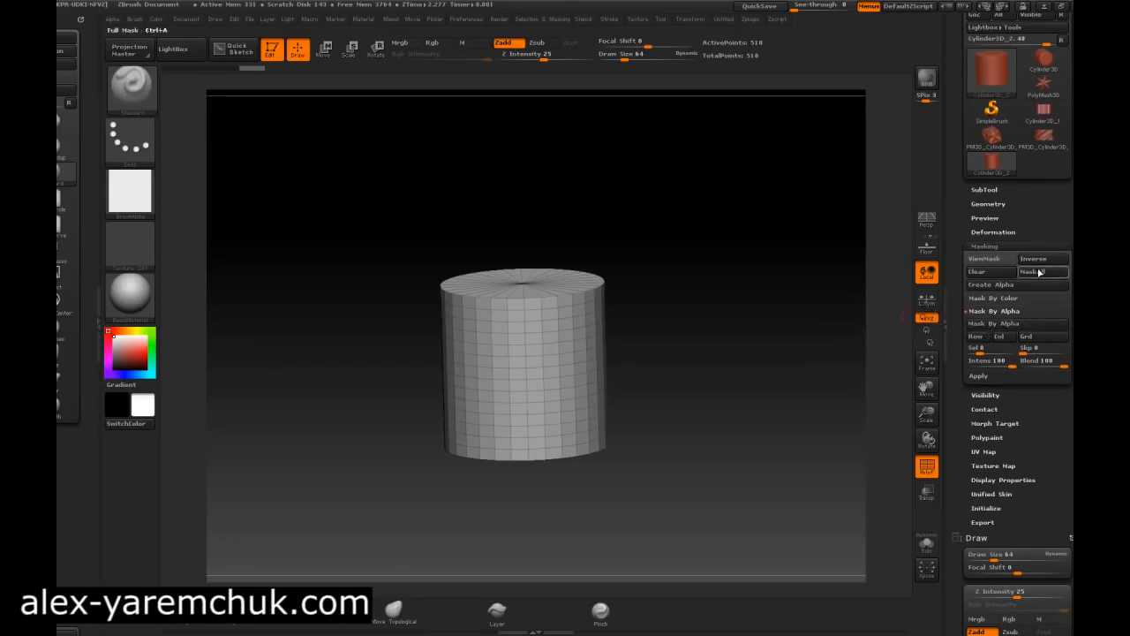
click(1042, 271)
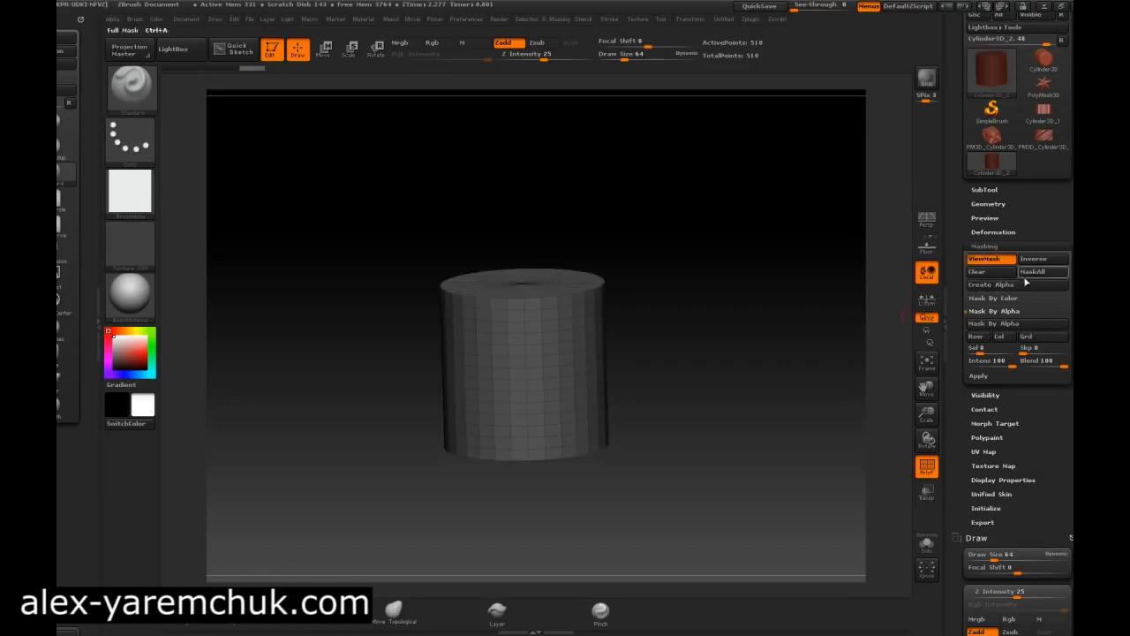
mouse_move(1044, 271)
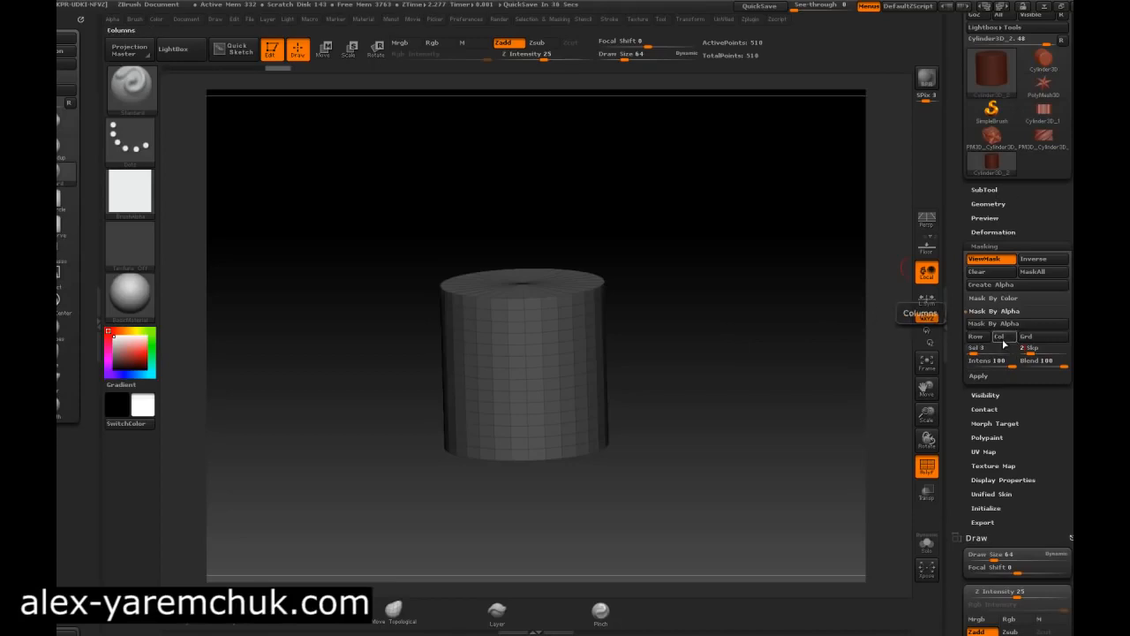
- Mask alternating columns with Col, then Inflate the unmasked strips into a ridged column
click(977, 375)
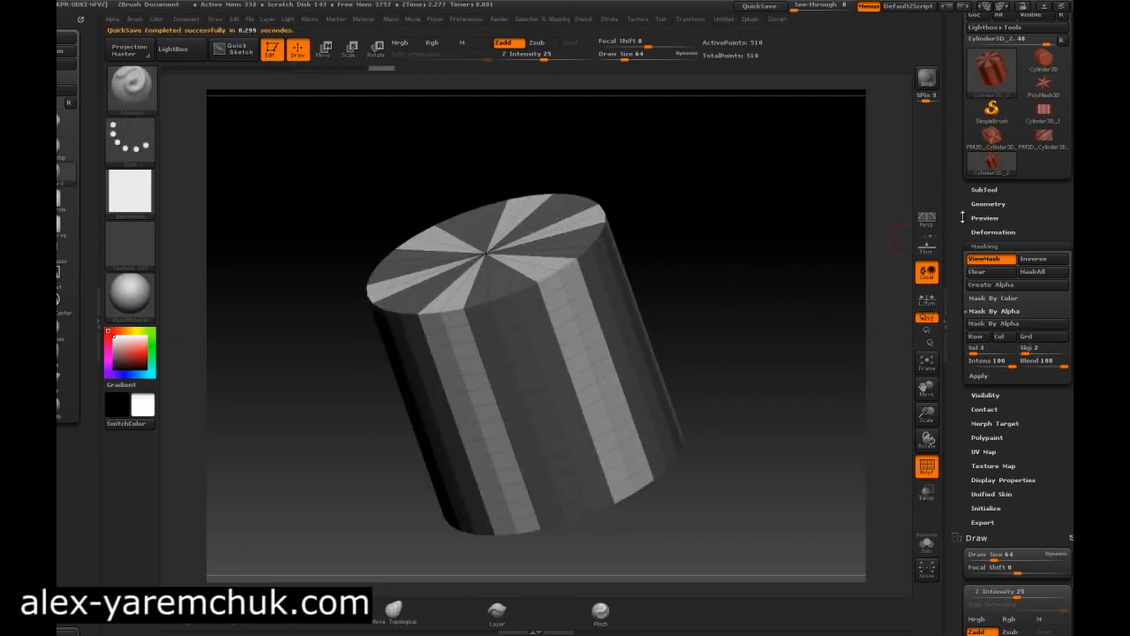
click(992, 200)
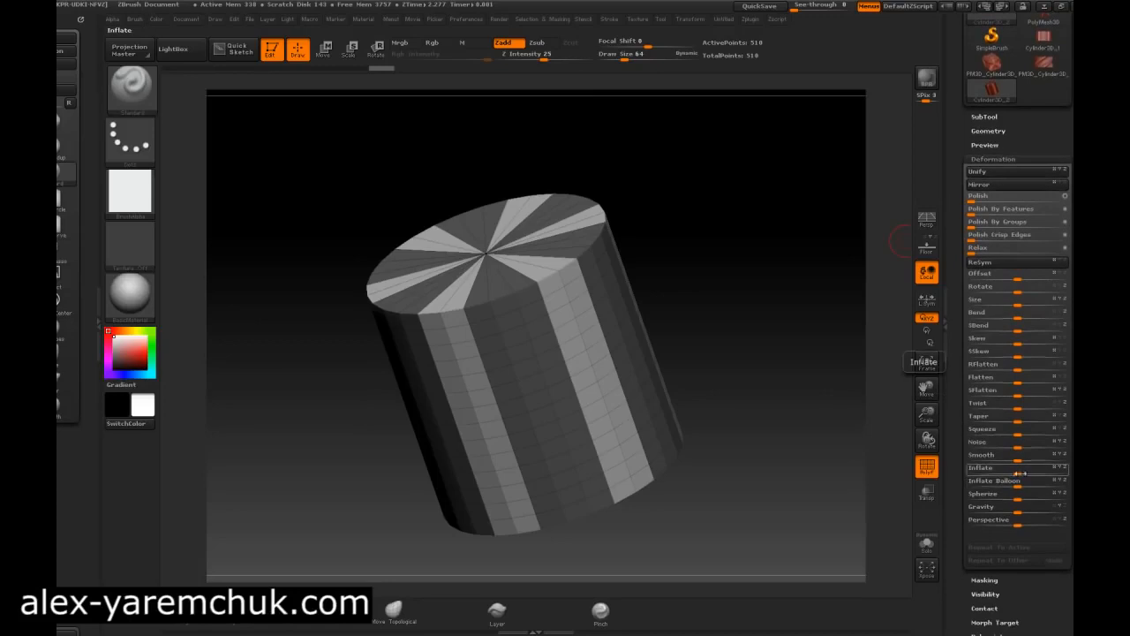
click(1020, 467)
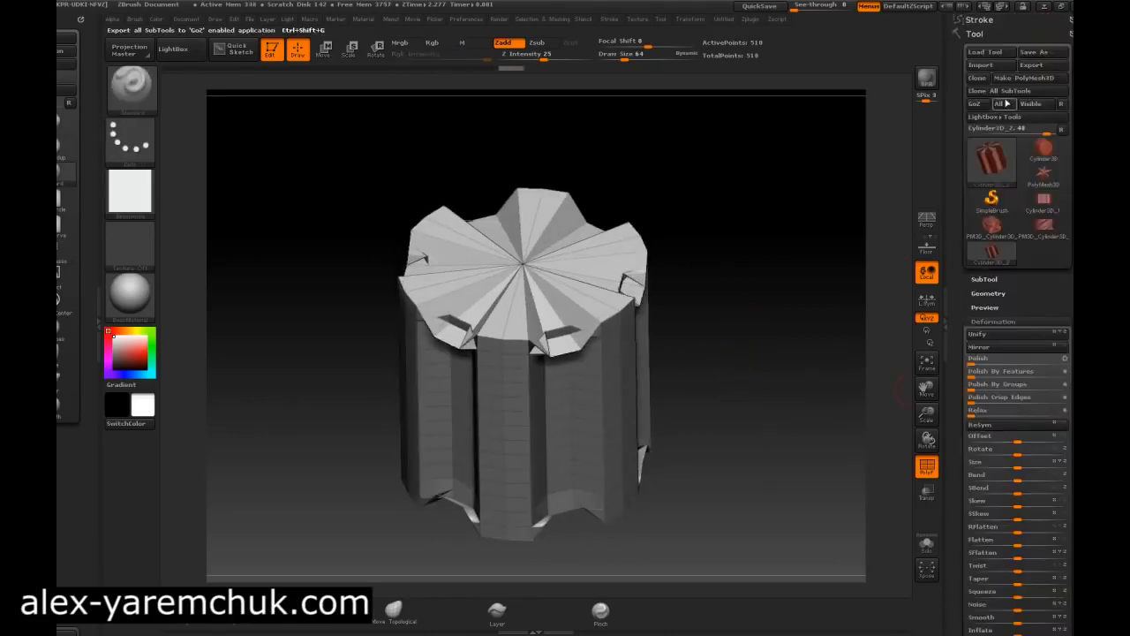
mouse_move(1029, 78)
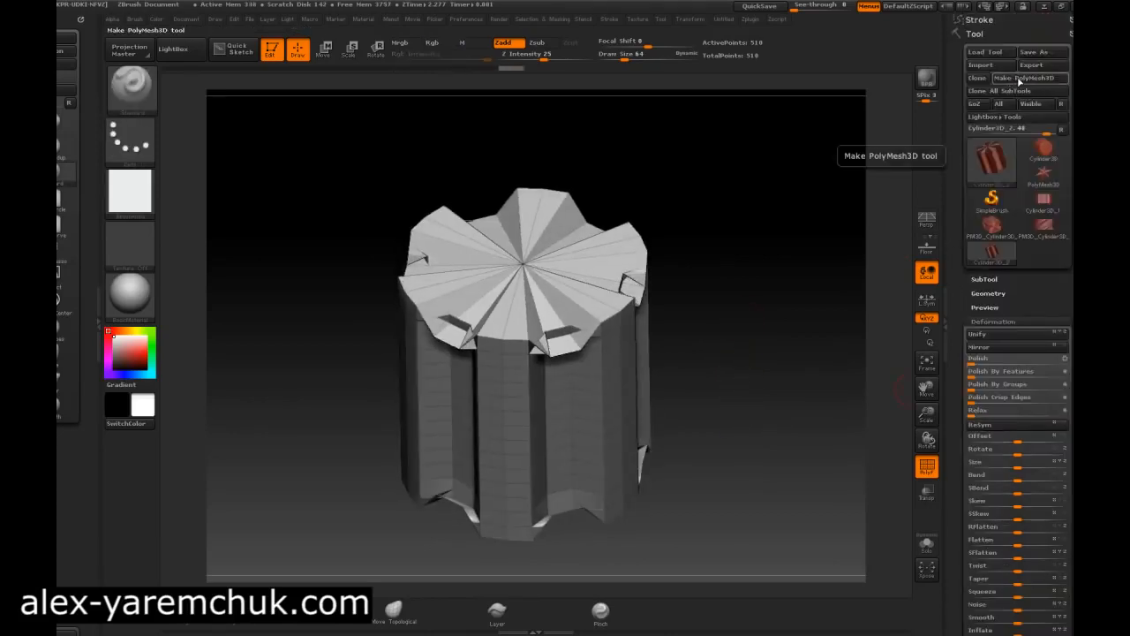
- Make the ridged cylinder a PolyMesh3D, show PolyF wireframe, and tilt to inspect
click(1025, 78)
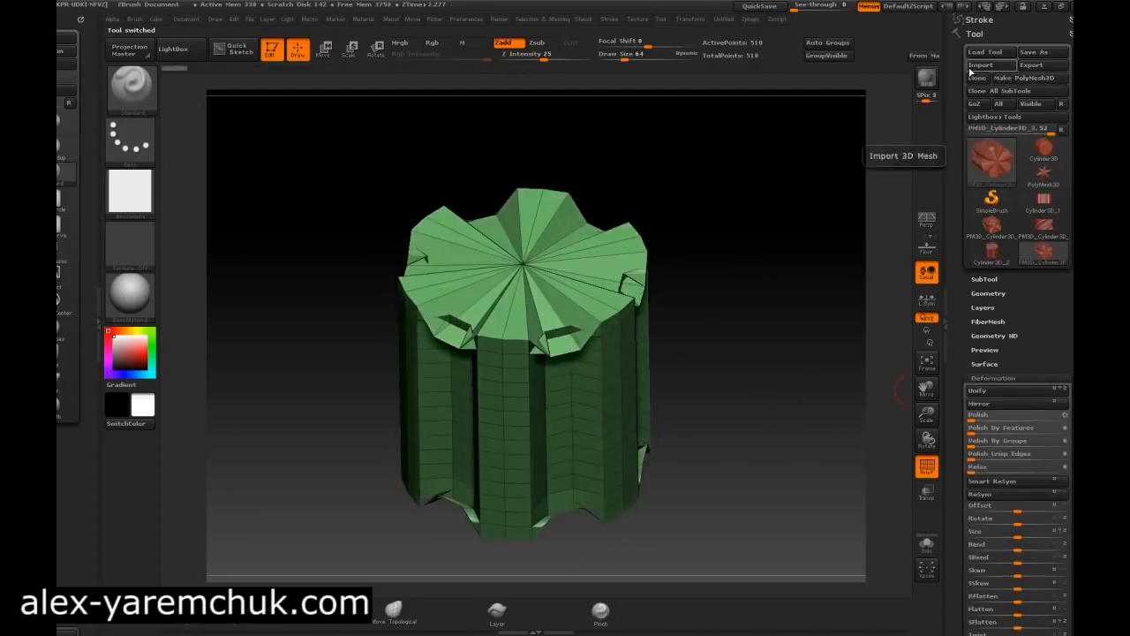
scroll(down, 3)
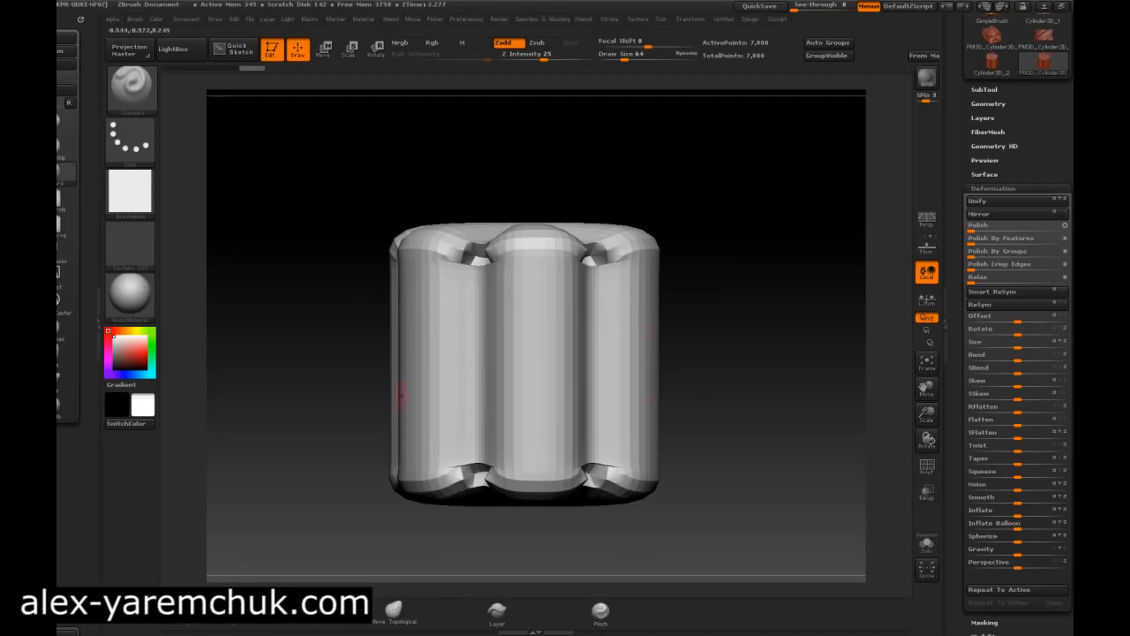
click(926, 465)
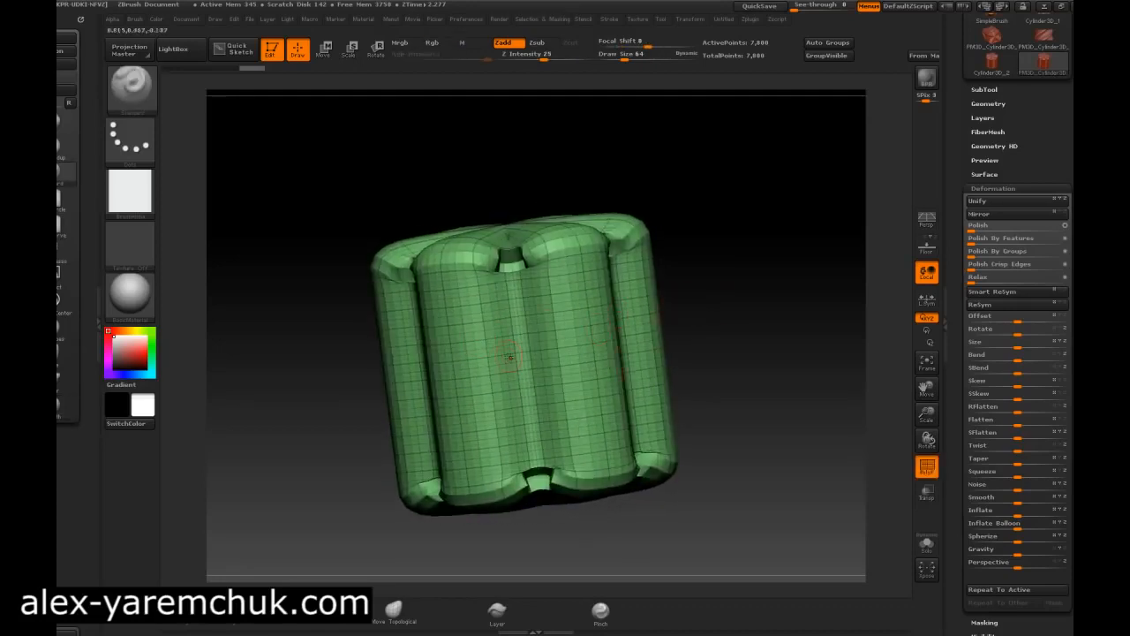
drag(513, 354, 781, 310)
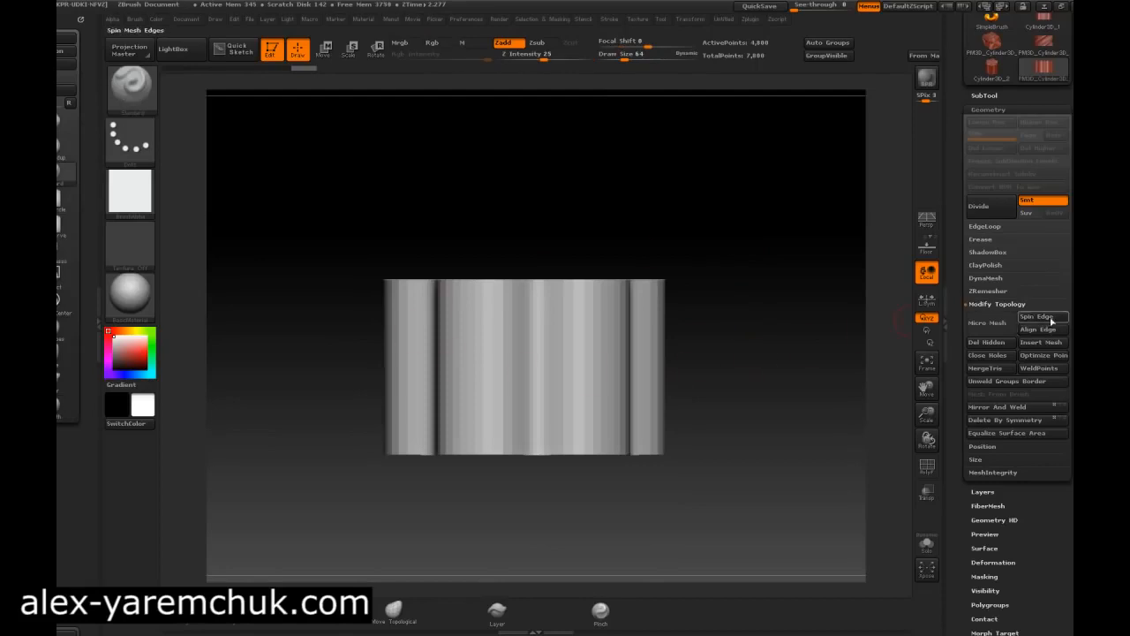
mouse_move(987, 342)
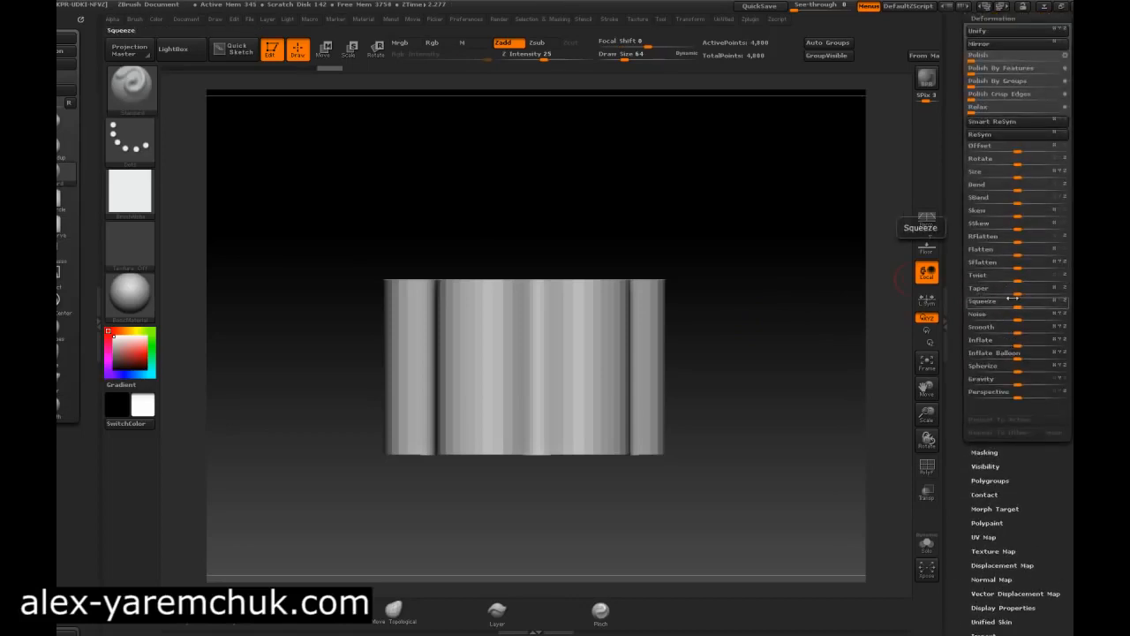
- Apply the Deformation Twist slider so the lobes spiral diagonally like rope strands
click(1015, 275)
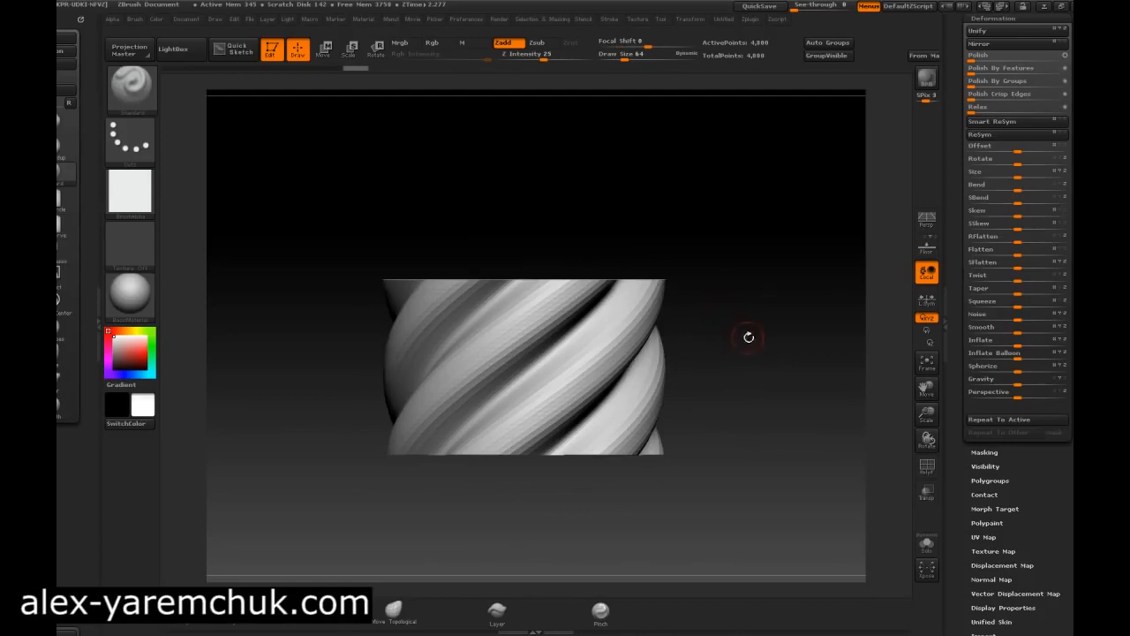
mouse_move(717, 301)
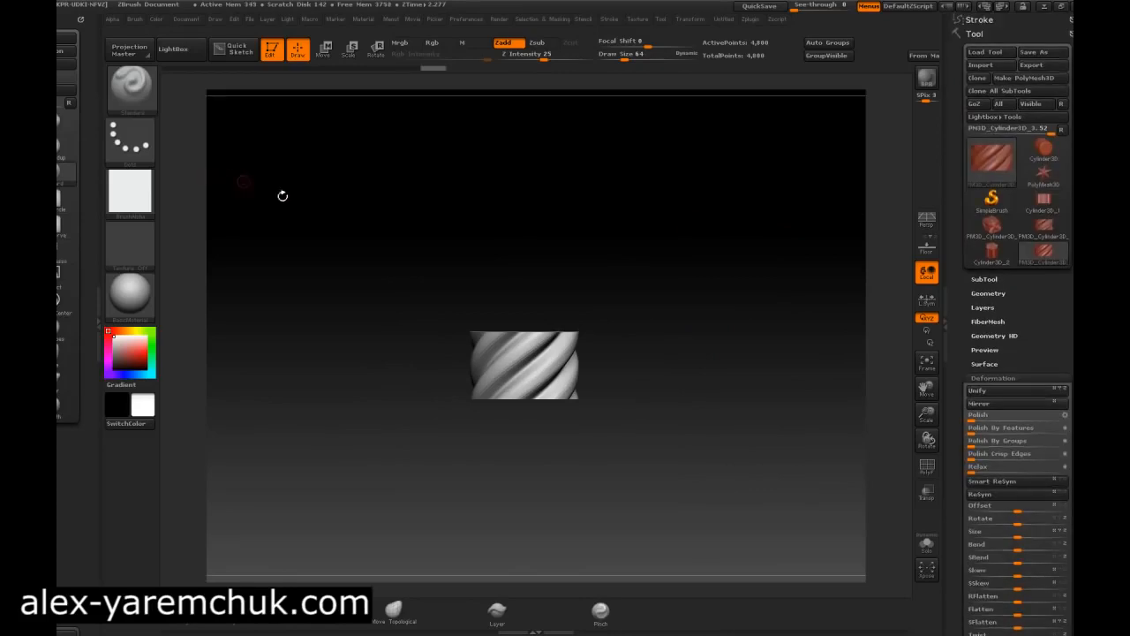
- Create a New InsertMesh brush from the twisted rope cylinder
click(134, 18)
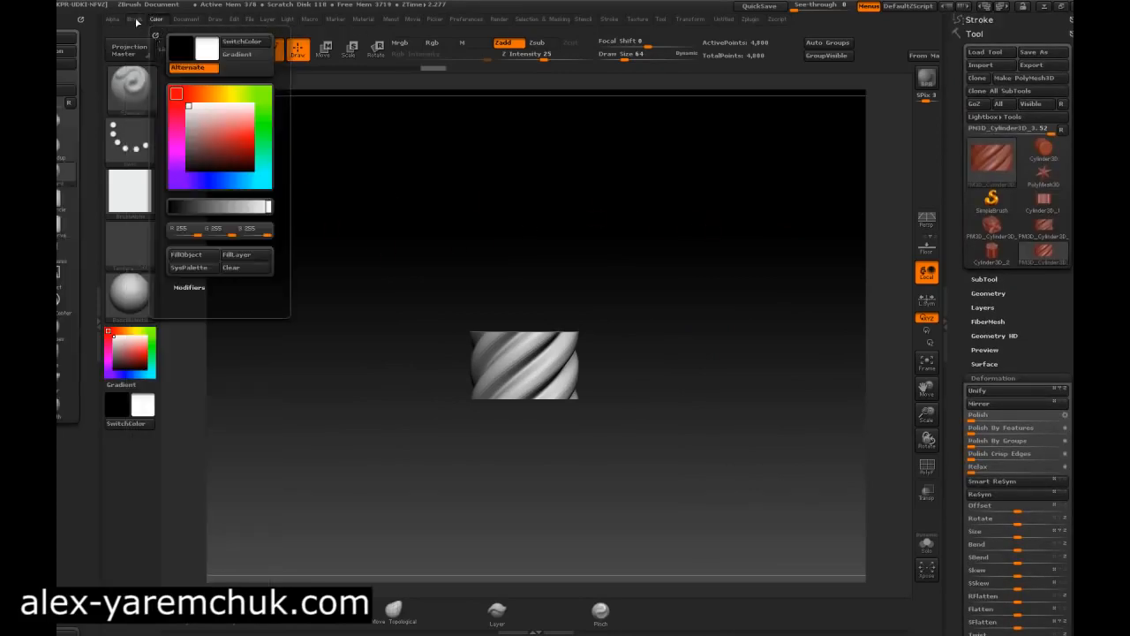
click(135, 19)
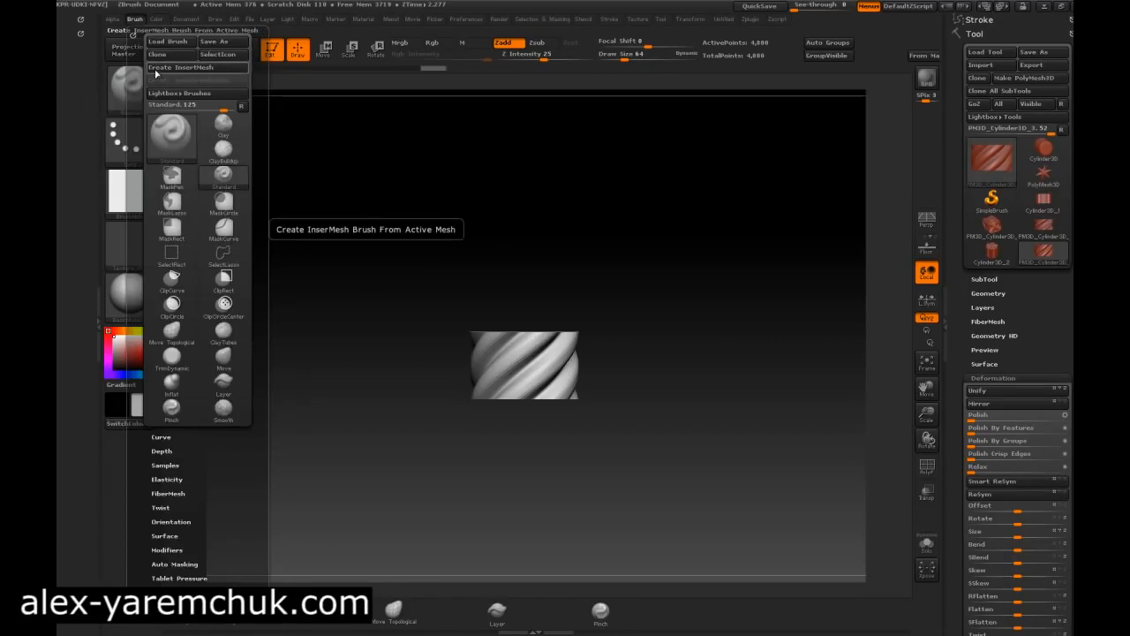
click(183, 67)
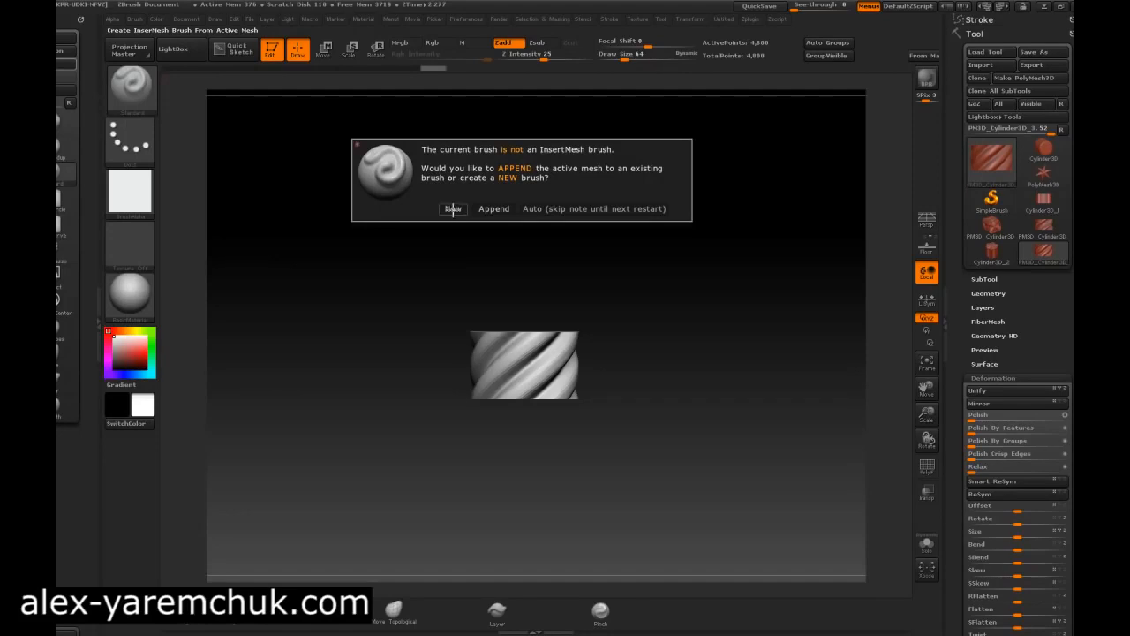
click(453, 209)
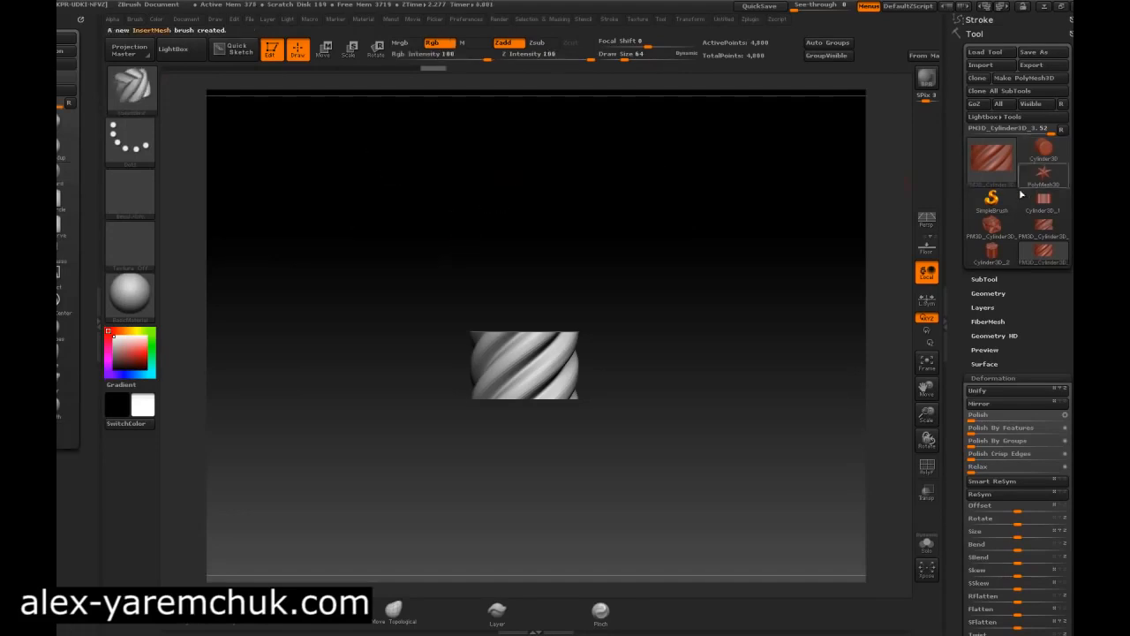
click(1044, 161)
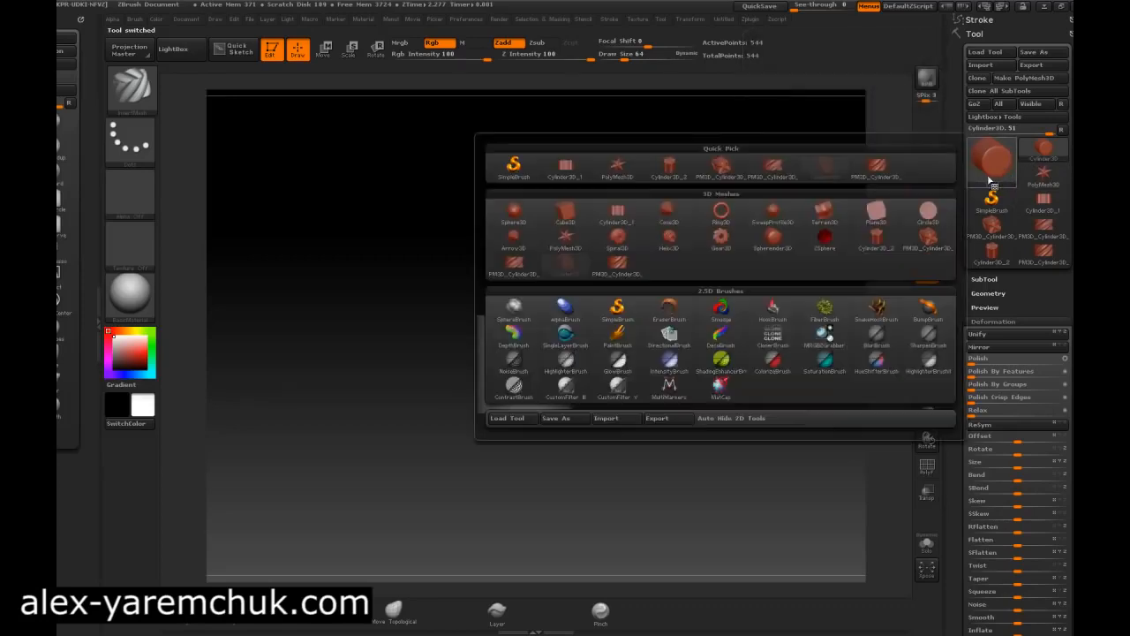
- Switch to Sphere3D, enable Curve Mode, and draw a rope curve across the sphere
click(513, 222)
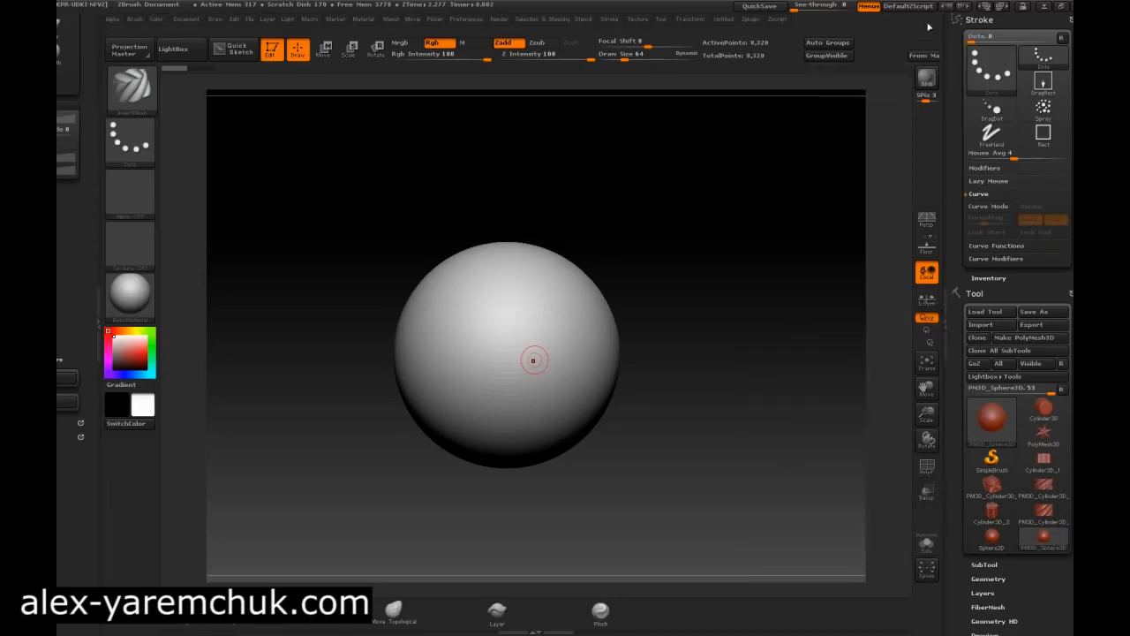
mouse_move(990, 206)
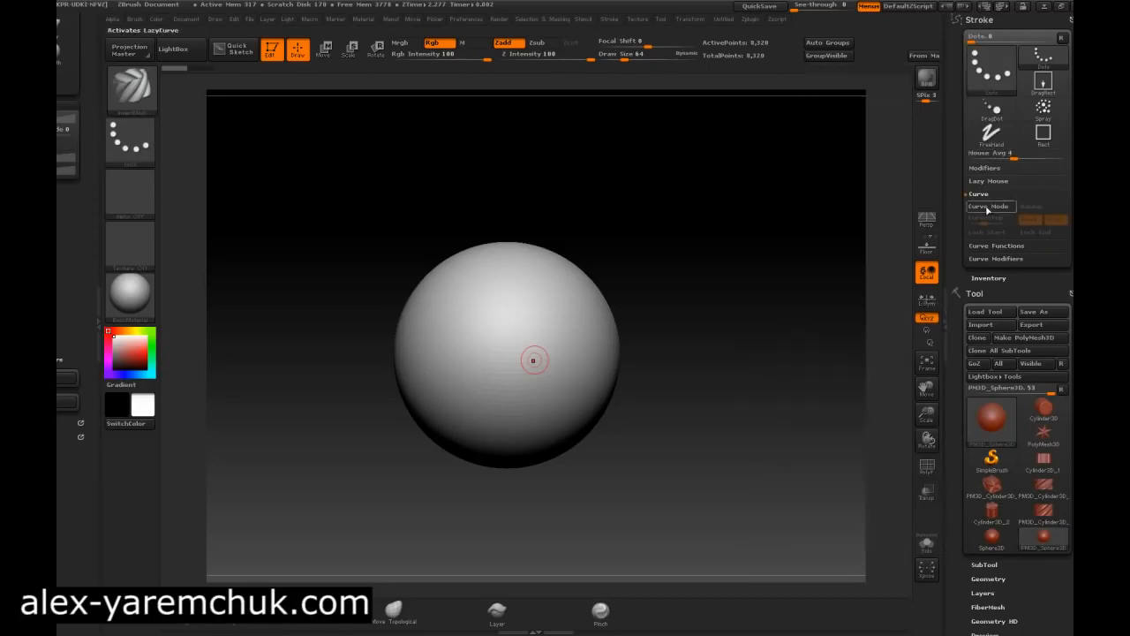
mouse_move(972, 212)
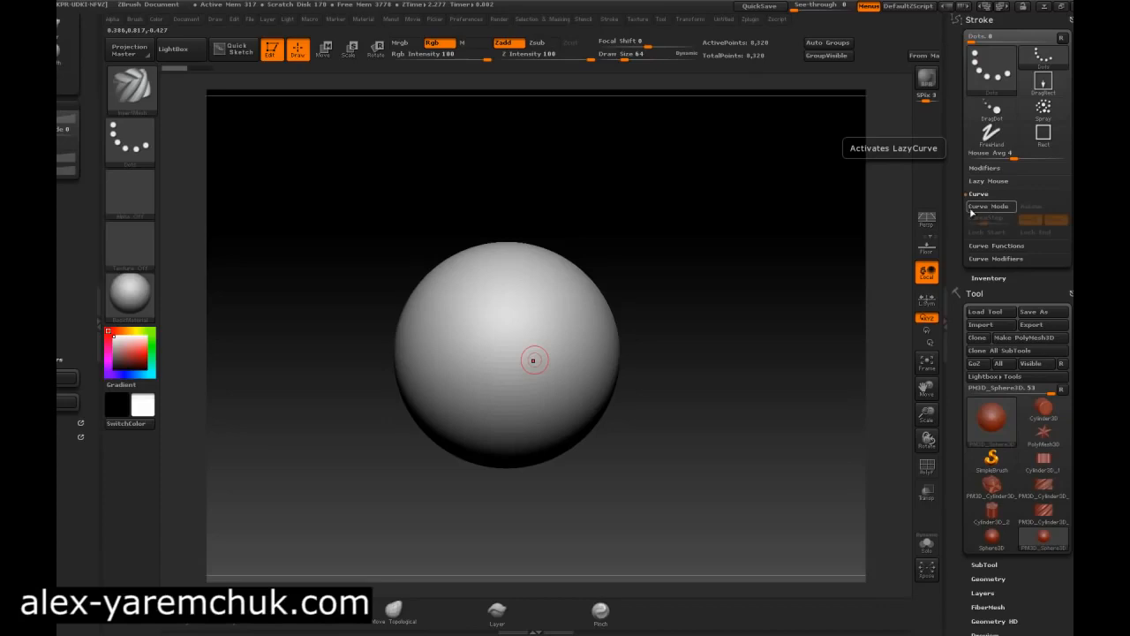
click(991, 206)
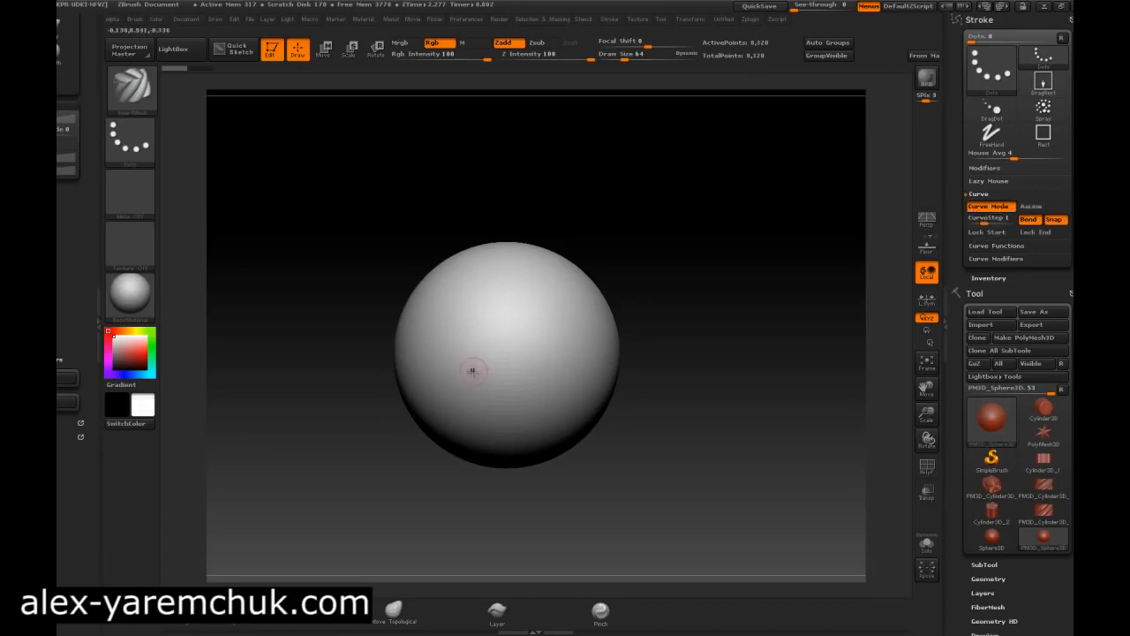
drag(459, 380, 812, 123)
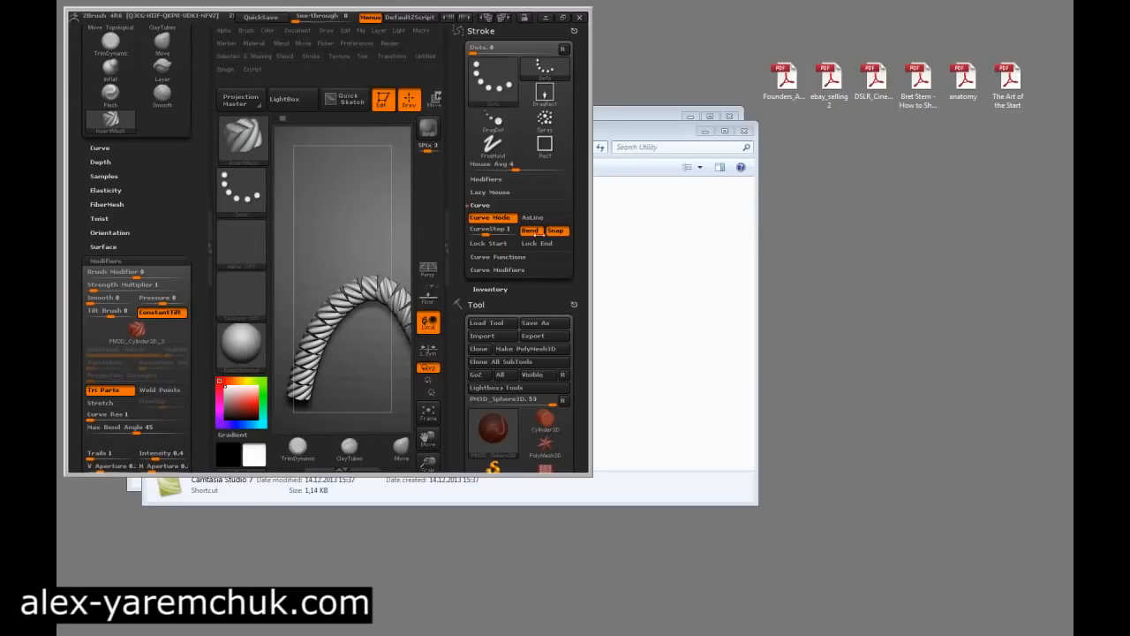
- Adjust the rope brush's Curve Res slider in Brush > Modifiers
click(529, 230)
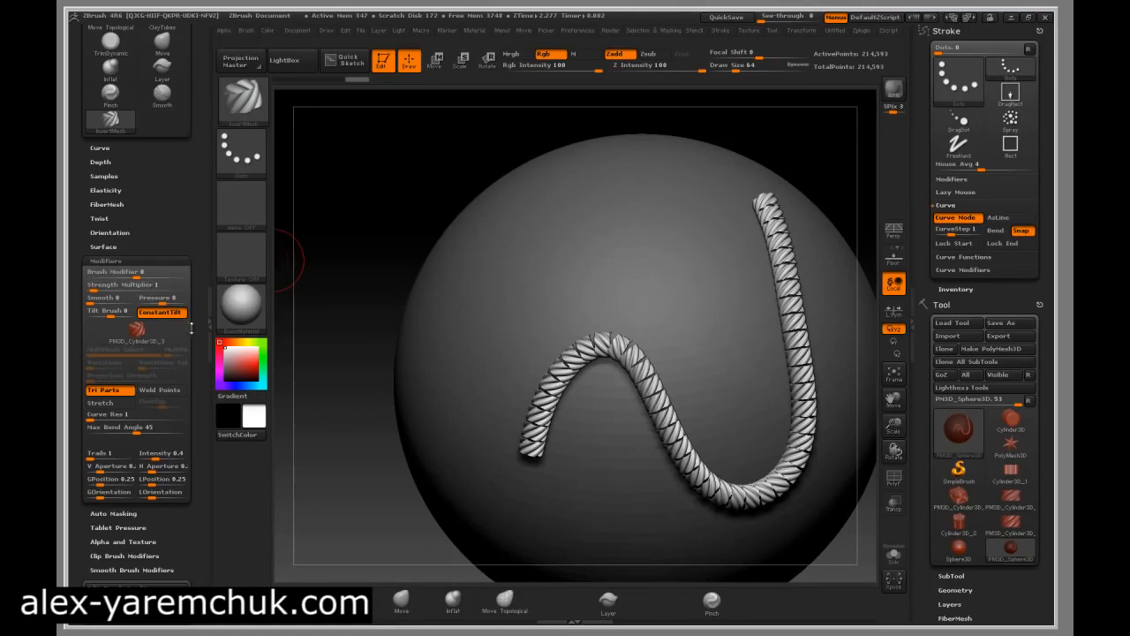
scroll(down, 3)
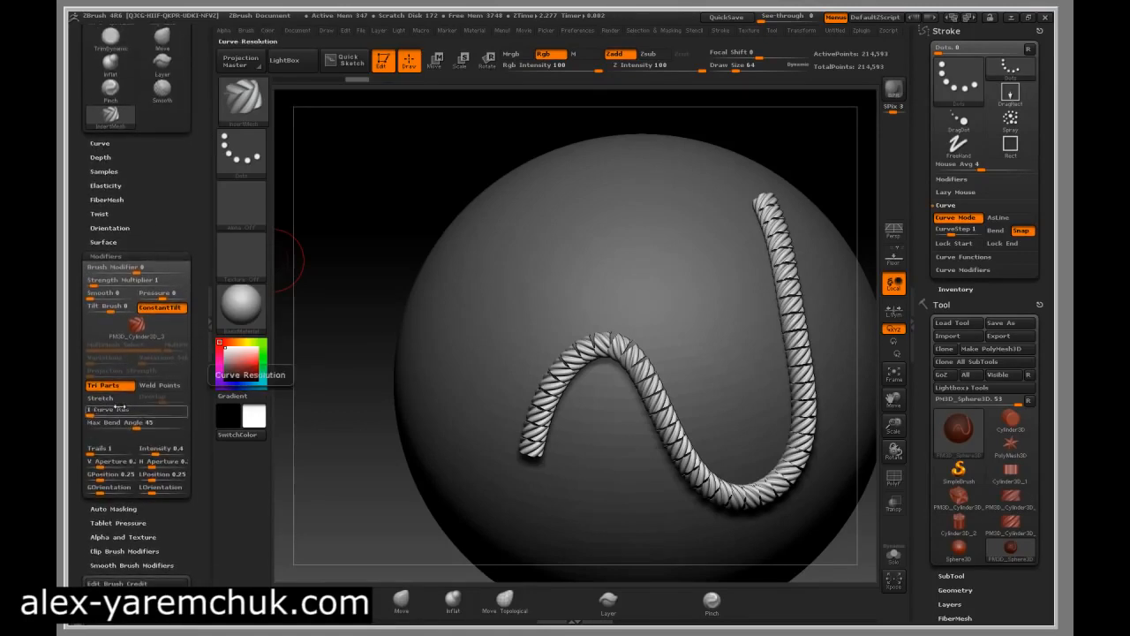
click(100, 397)
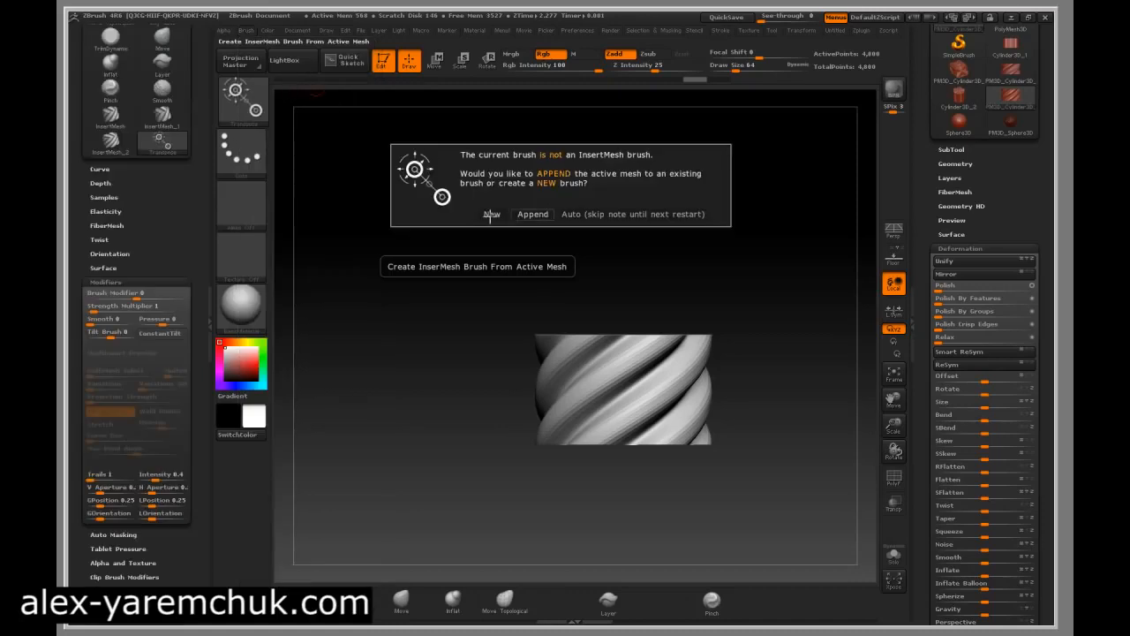
- Choose New to save the short twisted strand as another InsertMesh brush
click(491, 214)
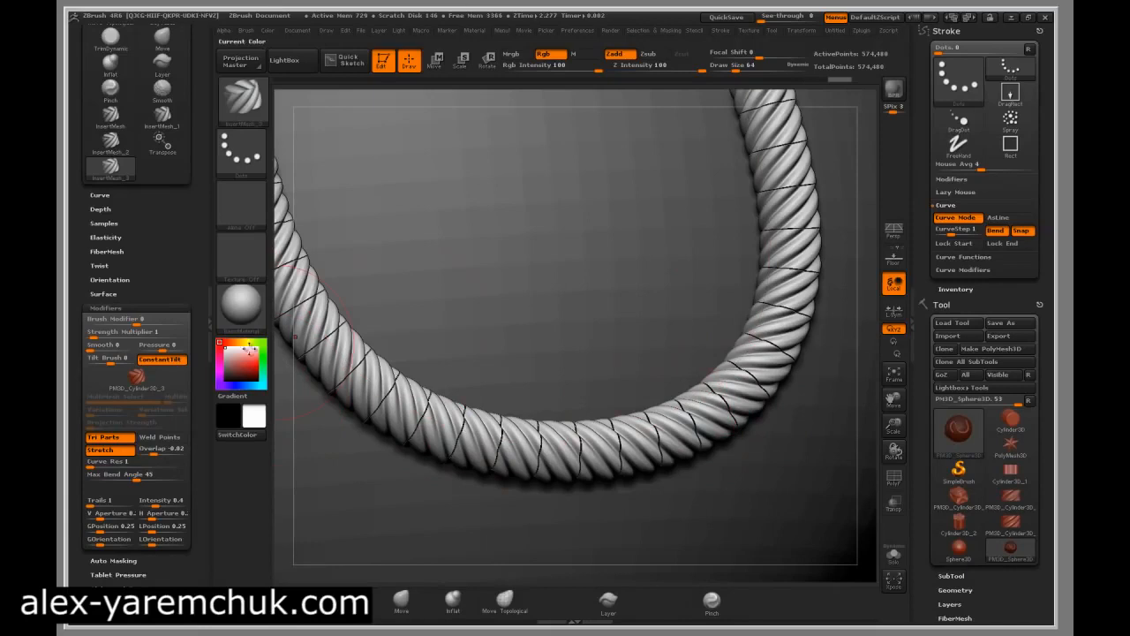
mouse_move(547, 459)
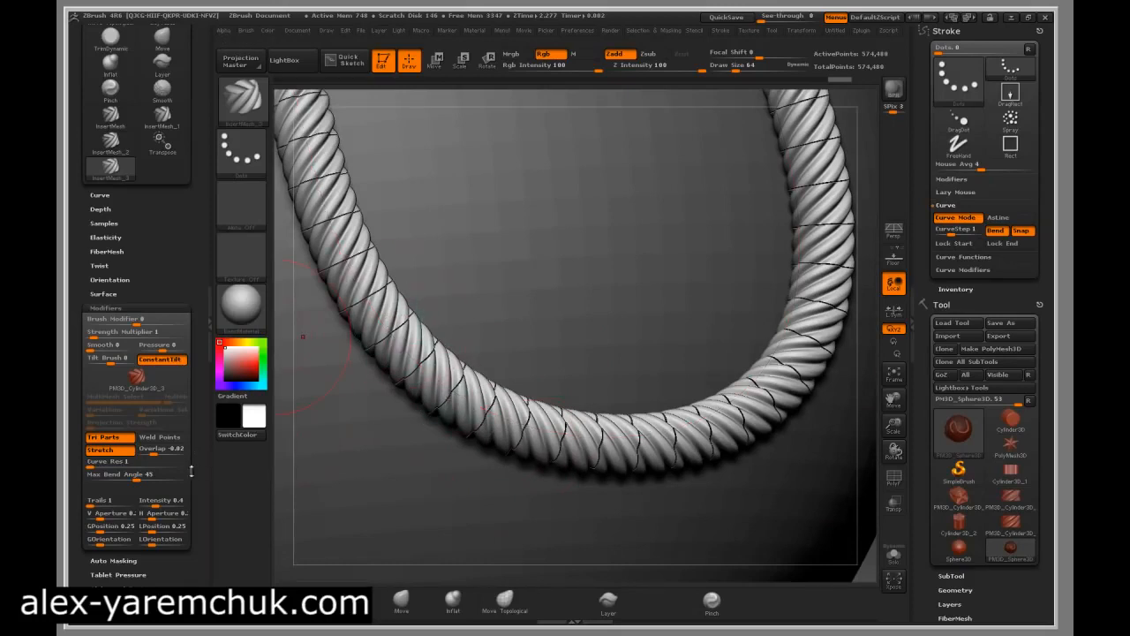
mouse_move(160, 437)
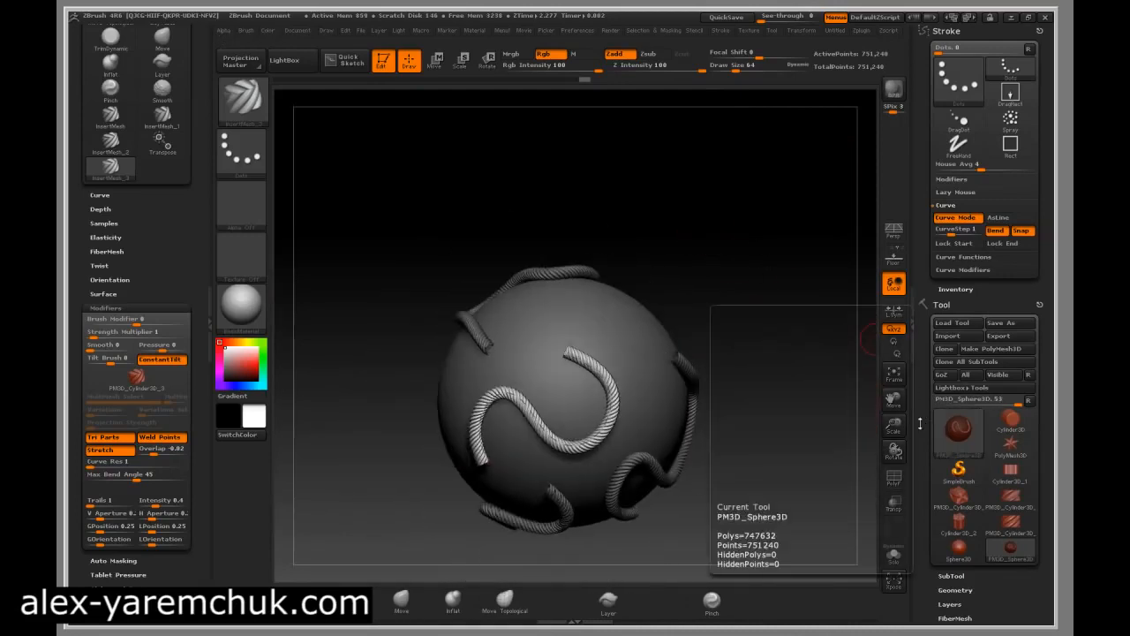
- Select Cylinder3D as the active tool for a new rope strand base
click(1010, 198)
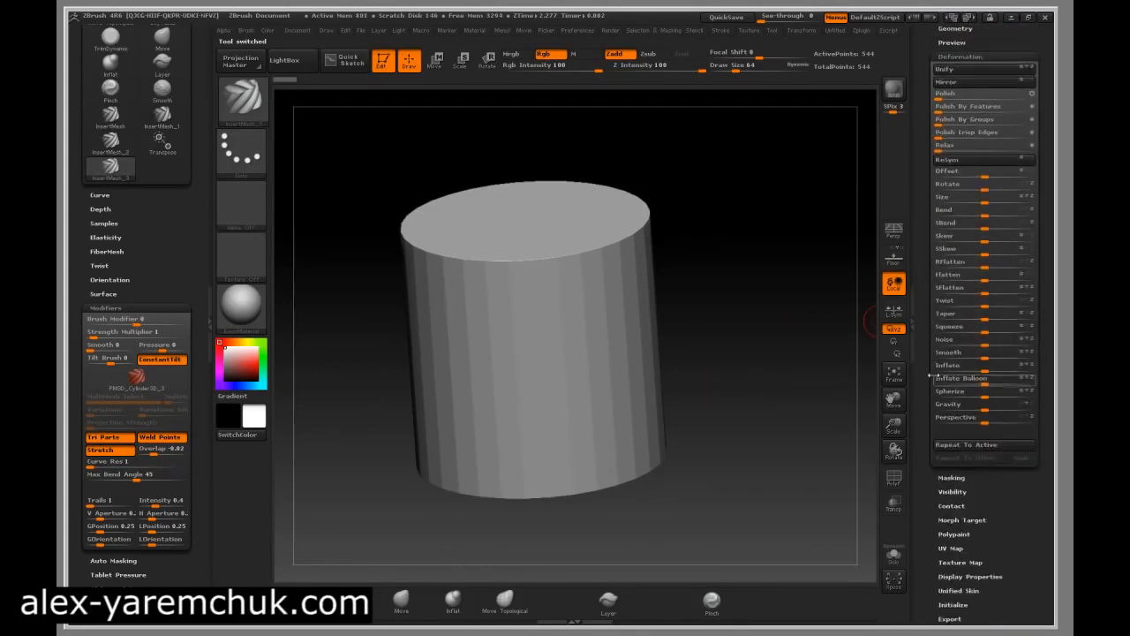
scroll(down, 3)
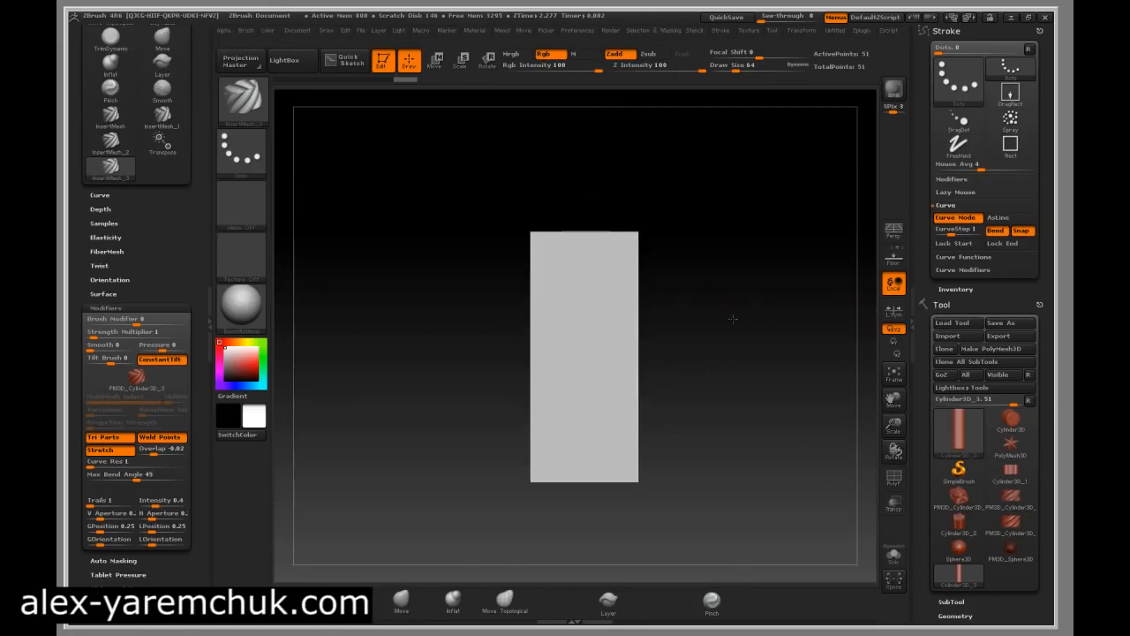
- Convert the cylinder to a polymesh and enable radial symmetry along its long axis, RadialCount 3
click(996, 348)
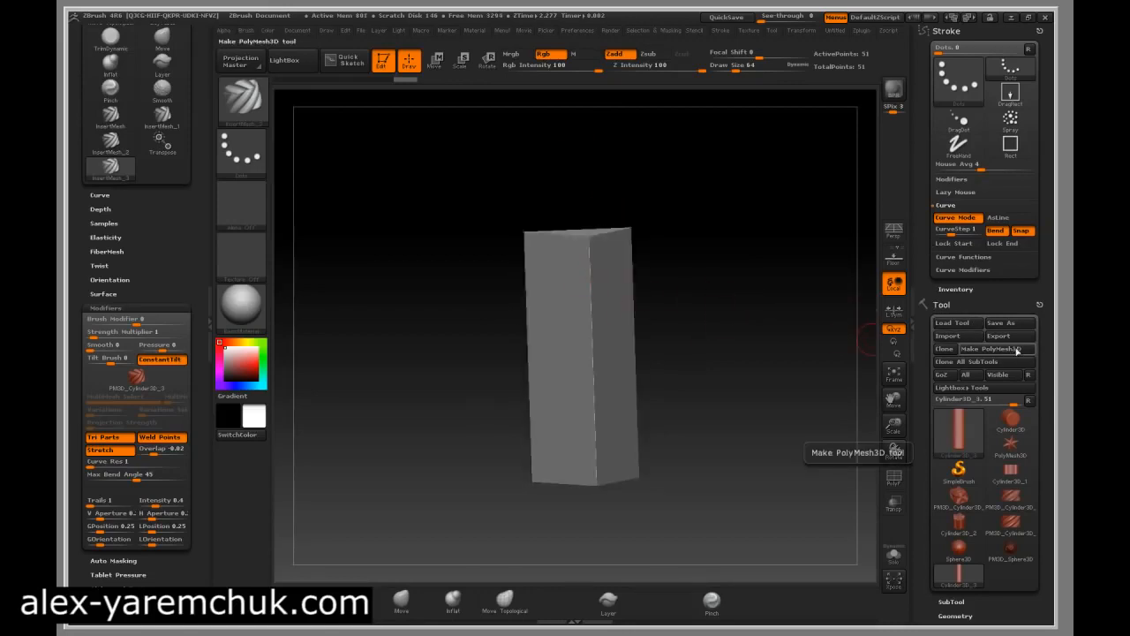
click(994, 348)
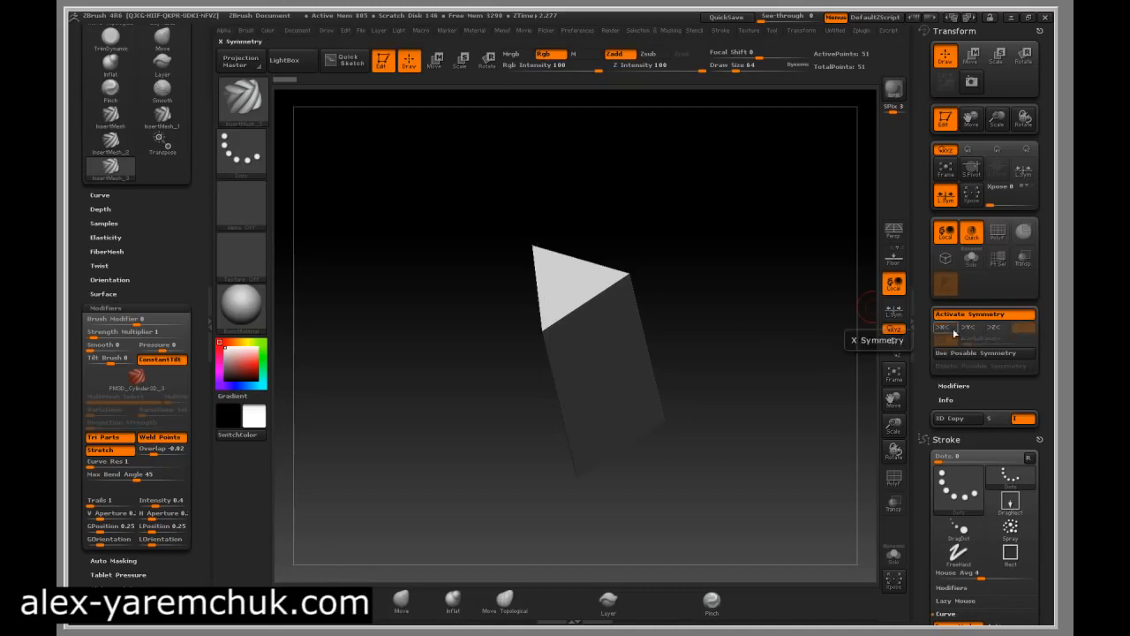
click(970, 328)
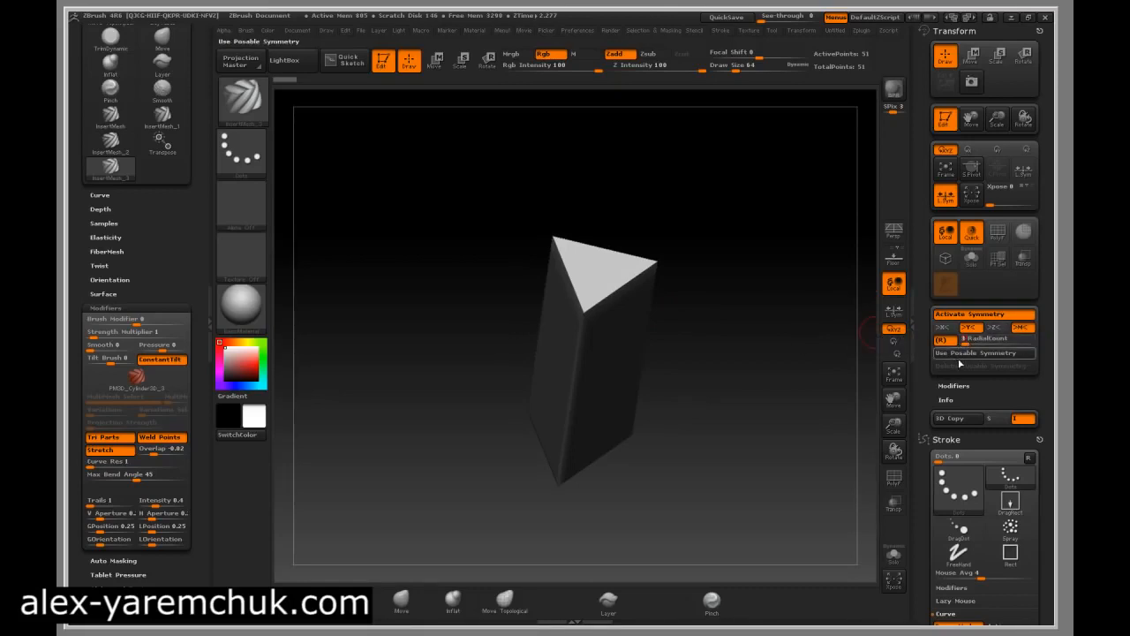
click(942, 329)
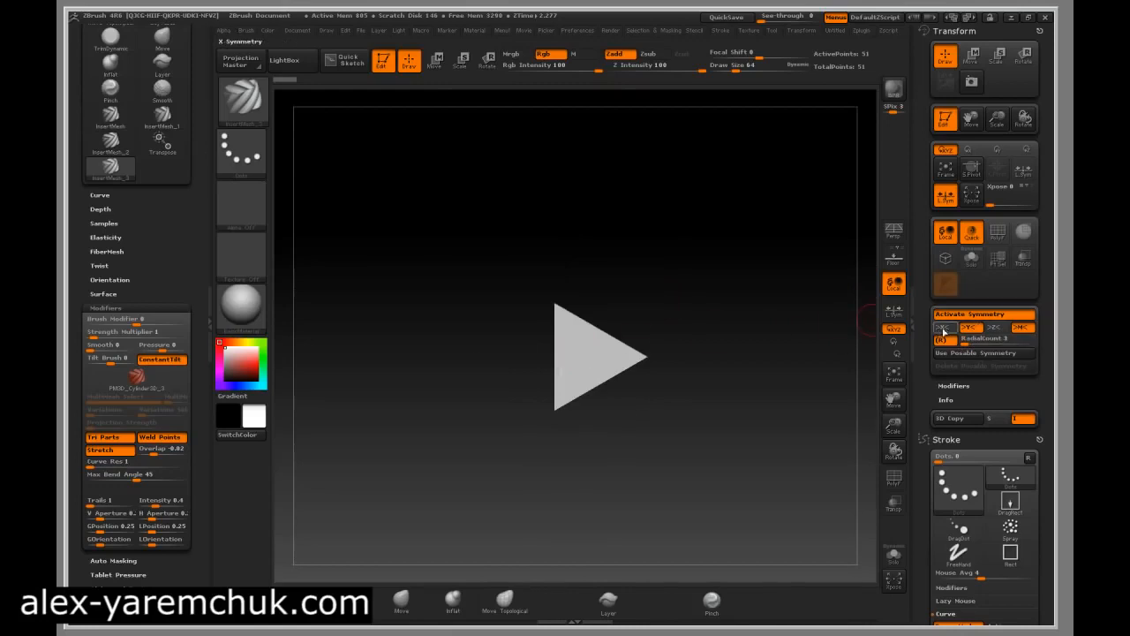
click(943, 328)
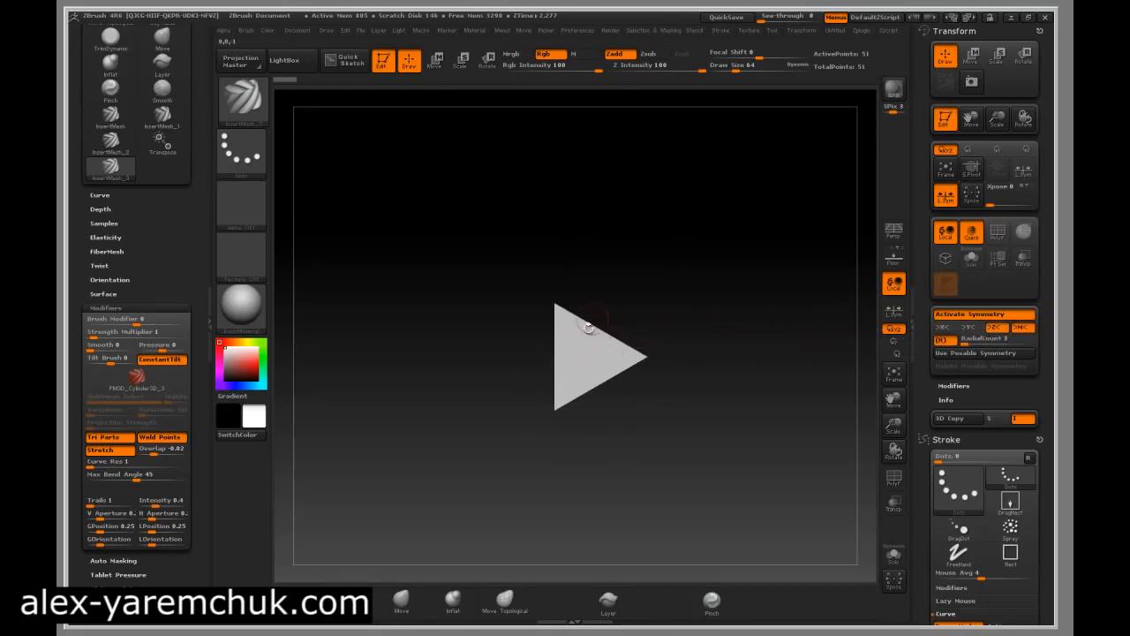
drag(565, 317, 636, 318)
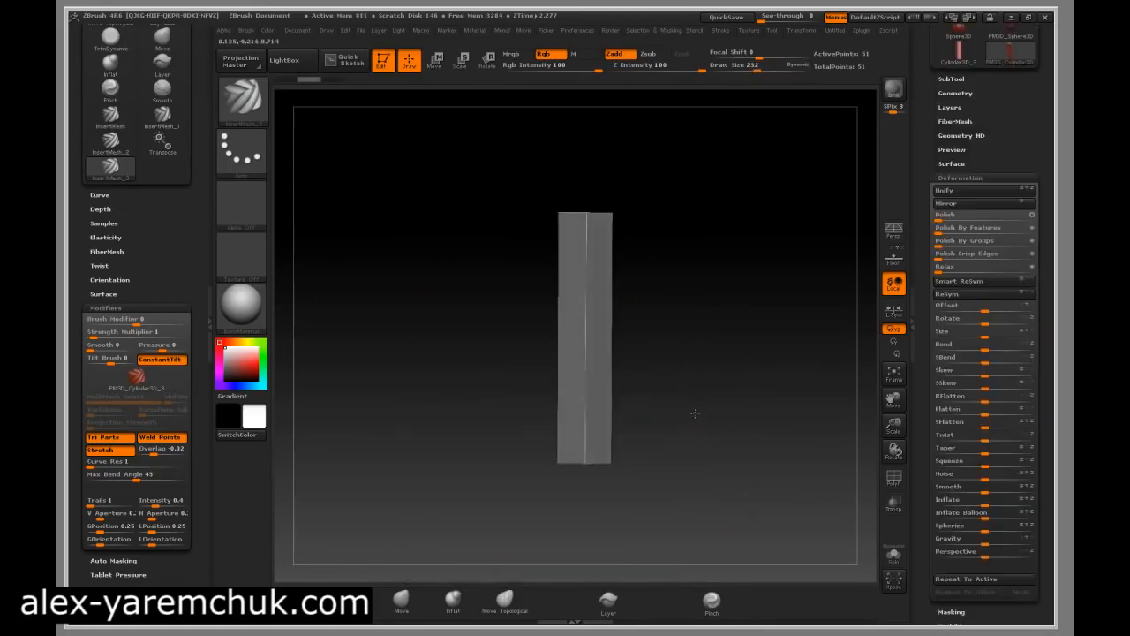
- Apply the Twist deformation to spiral the column into three rope strands
drag(583, 331, 584, 447)
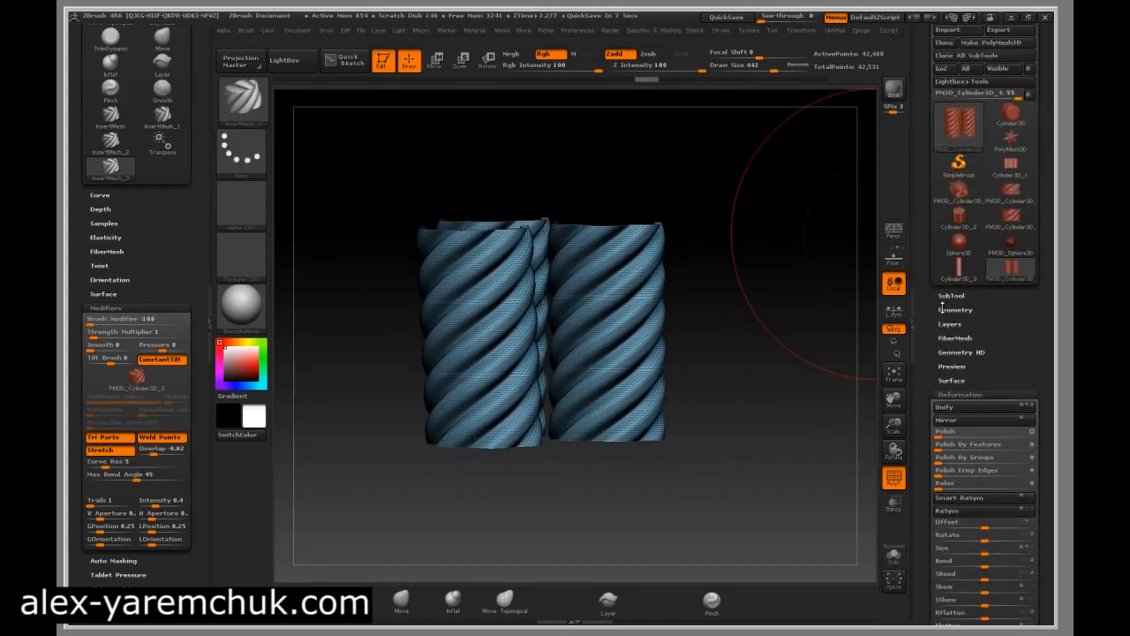
- Delete the hidden geometry under Modify Topology, leaving a 42,408-point rope section
click(955, 309)
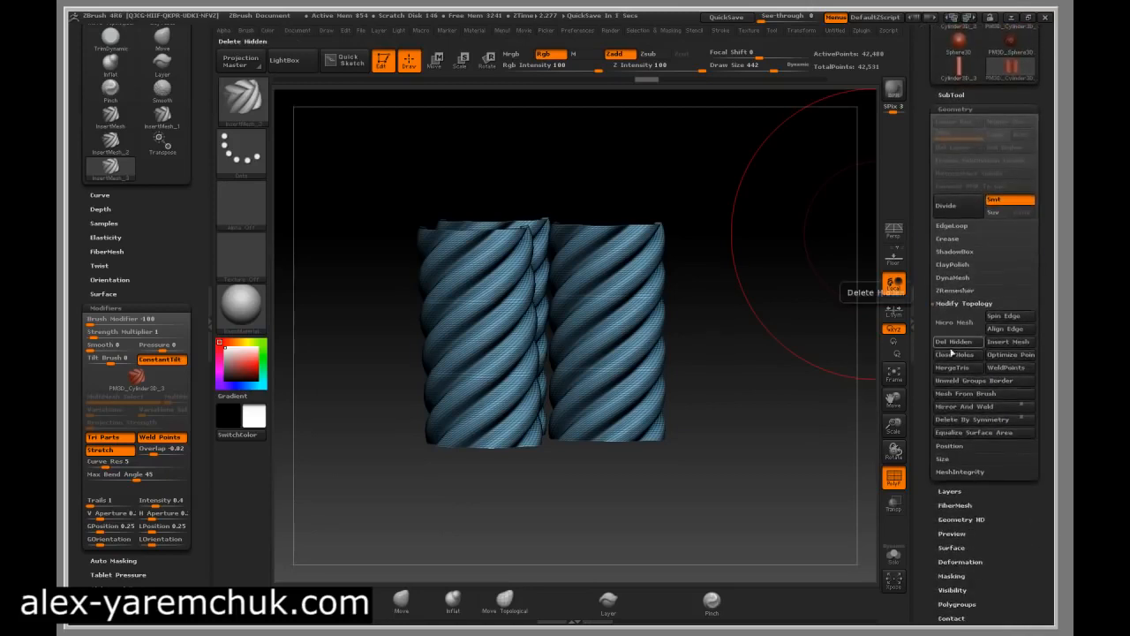
click(954, 341)
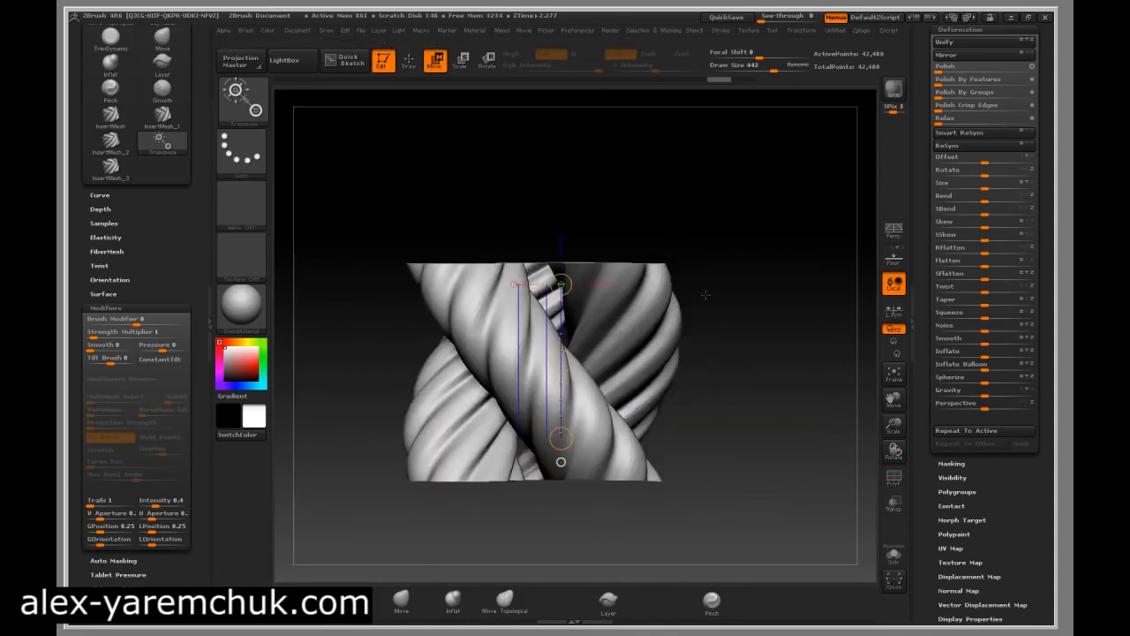
- Turn the crossing-strand rope section into a fourth InsertMesh brush from the Brush palette
click(163, 66)
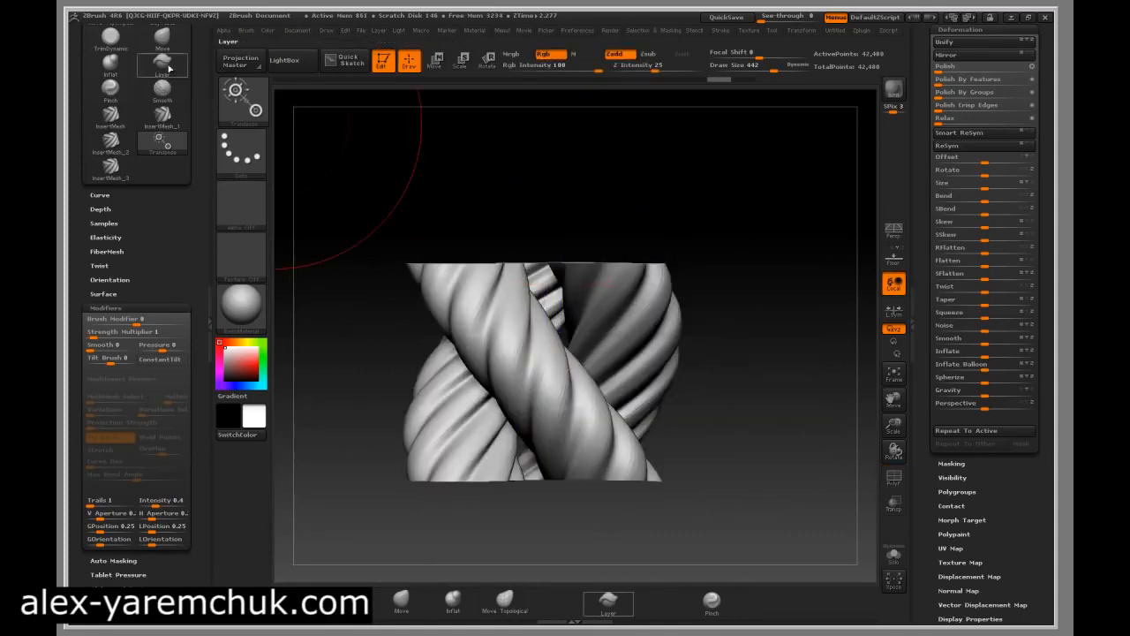
click(246, 30)
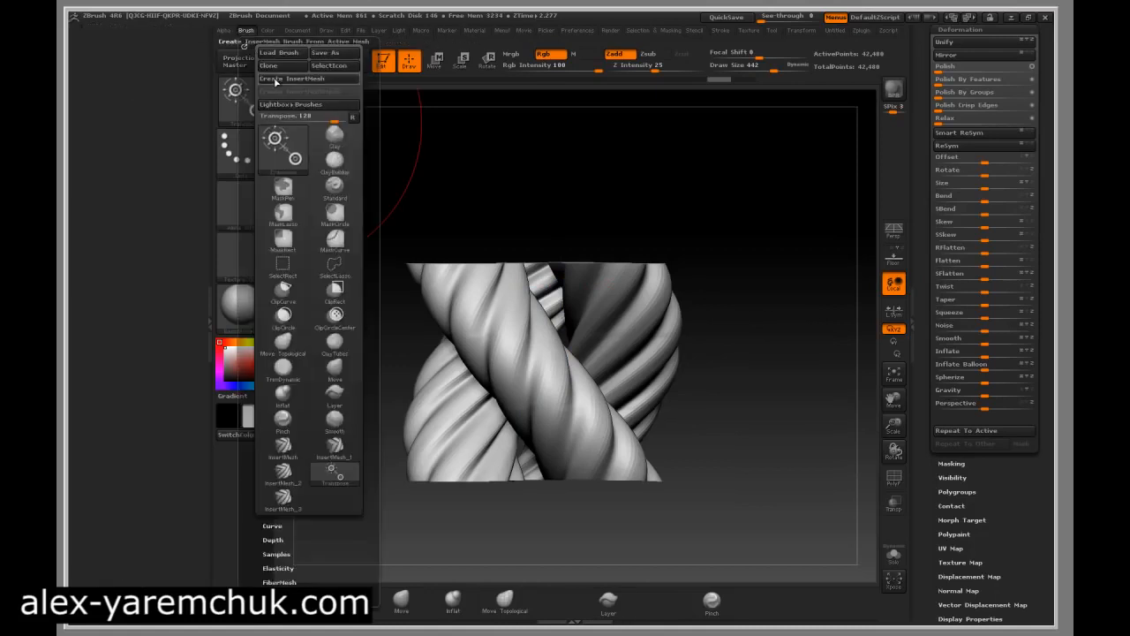
mouse_move(300, 78)
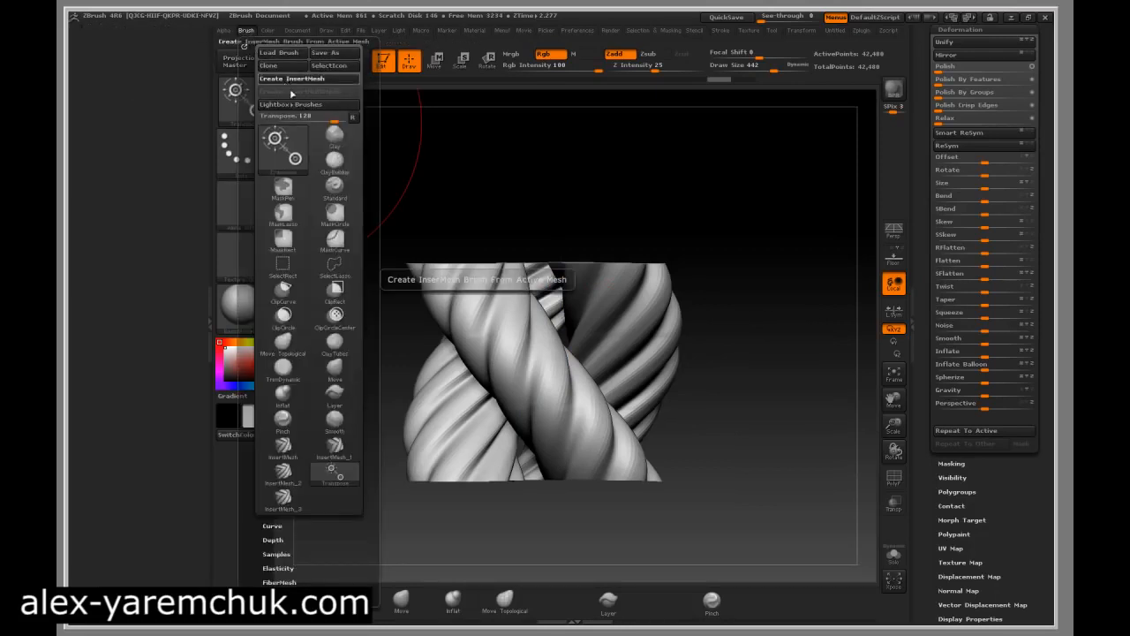
click(294, 79)
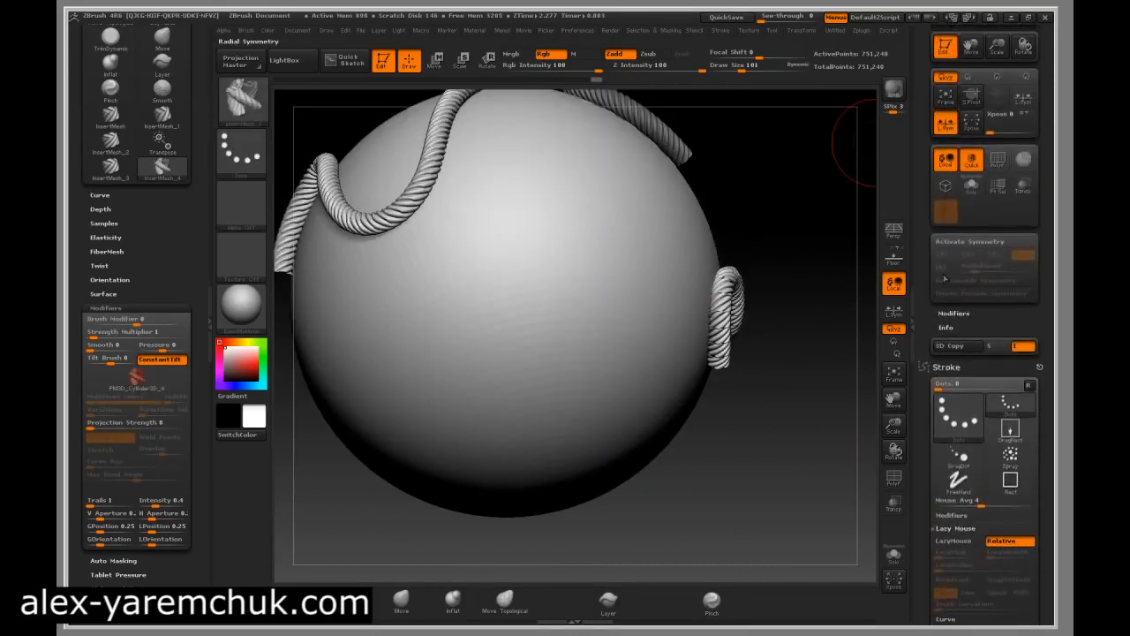
- Draw a long curving chain of the new rope brush across the sphere
scroll(down, 3)
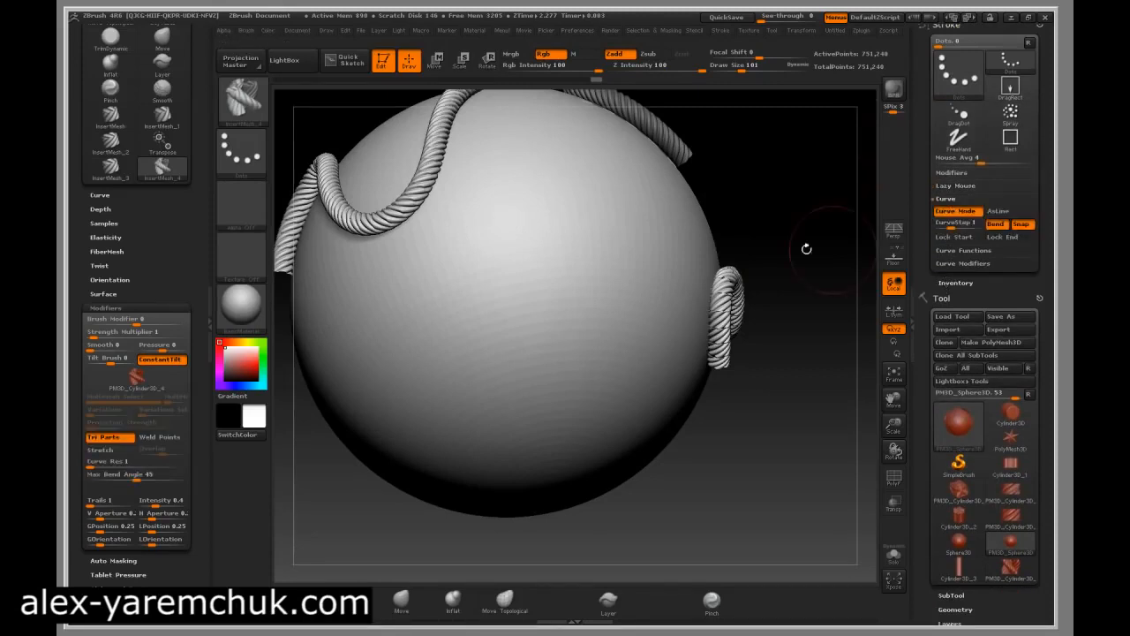
drag(806, 248, 701, 215)
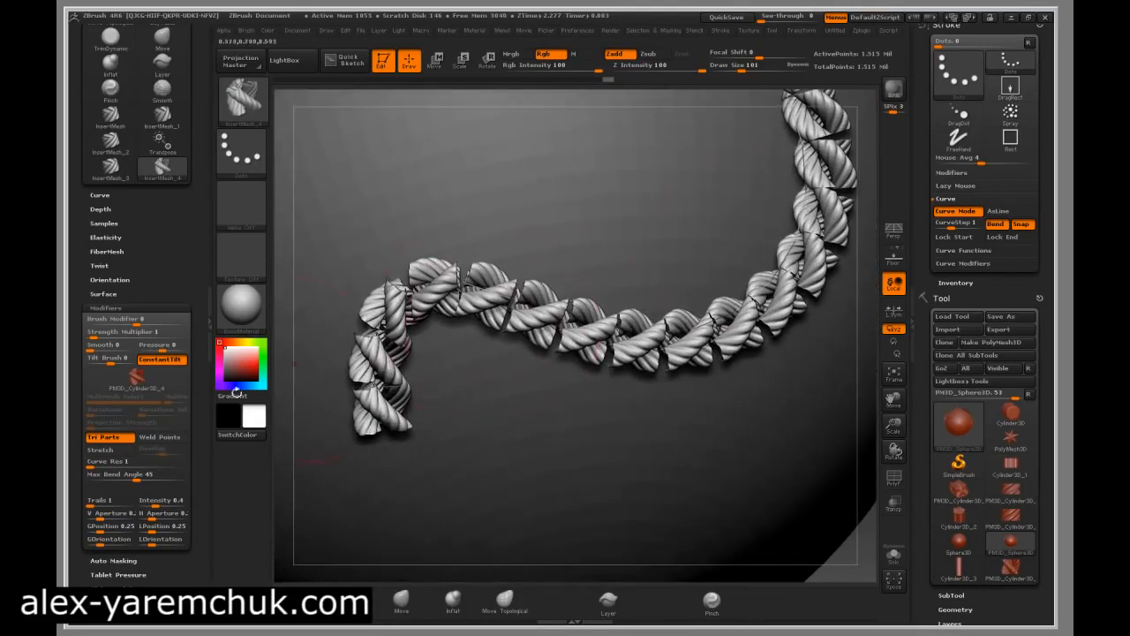
- Enable Stretch in the curve modifiers and orbit to inspect the continuous rope
click(132, 460)
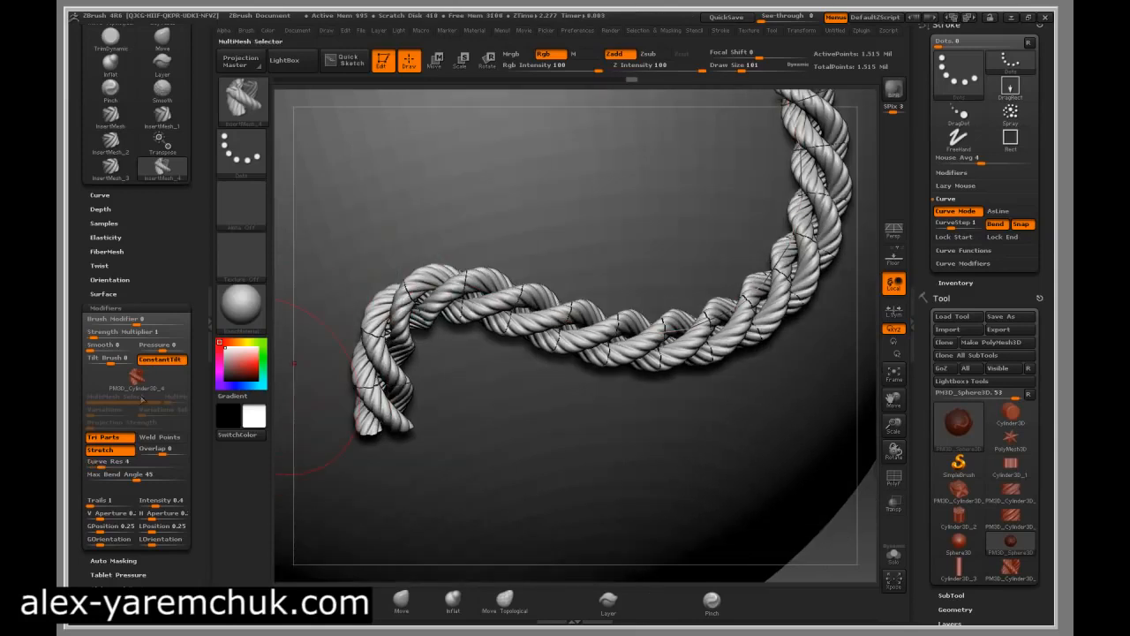
mouse_move(162, 436)
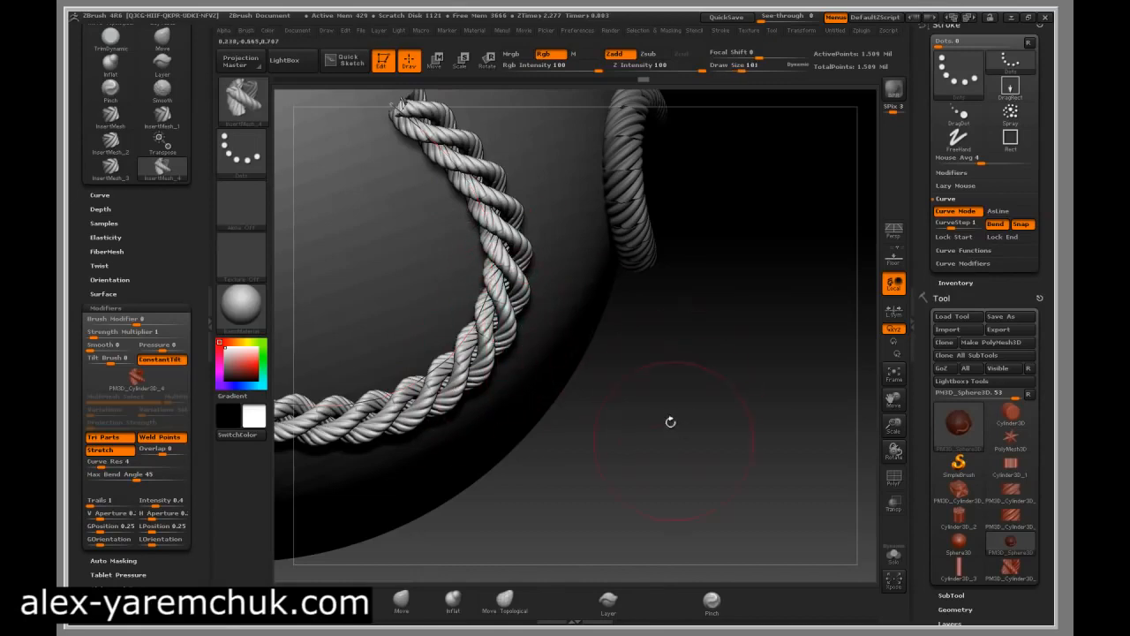
drag(670, 421, 778, 269)
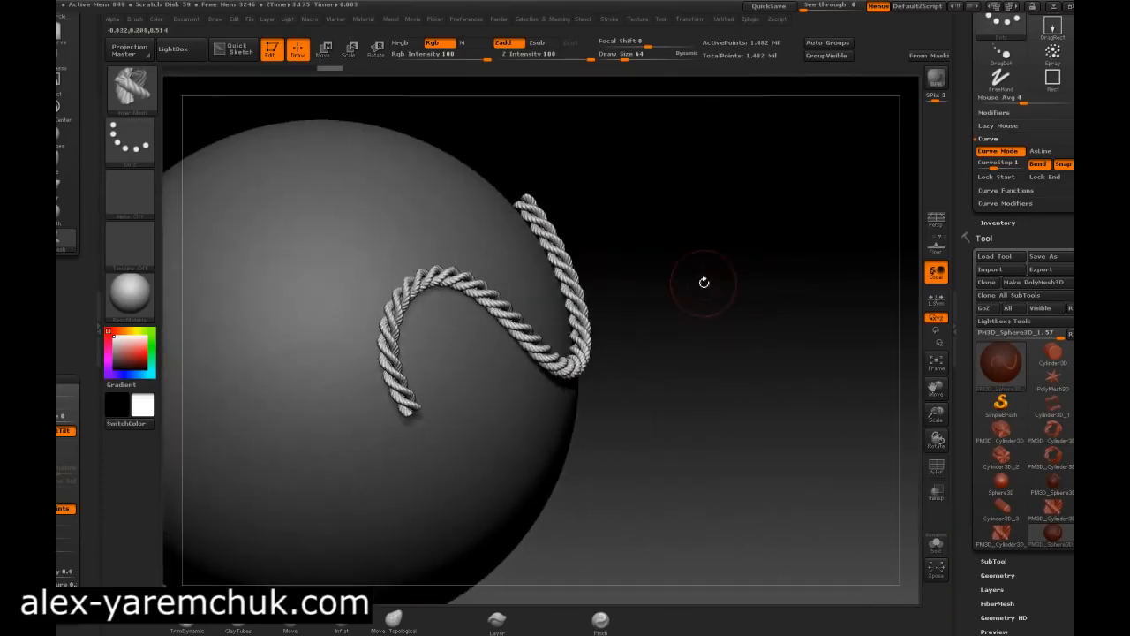
- Orbit to face the thin S-shaped twisted rope across the sphere's front
drag(703, 282, 689, 234)
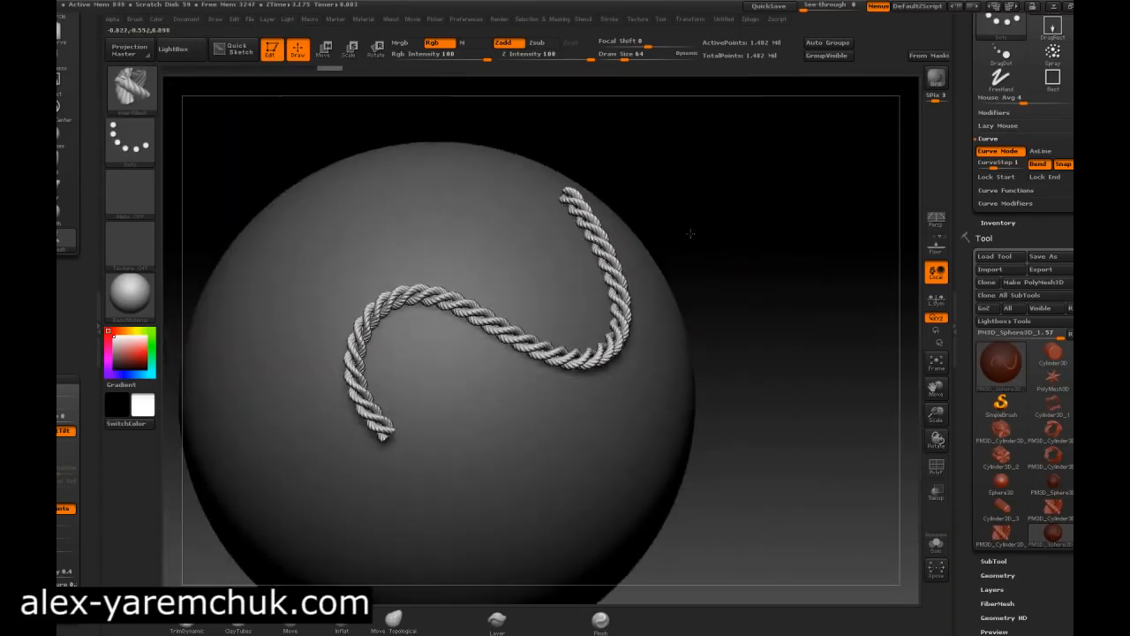